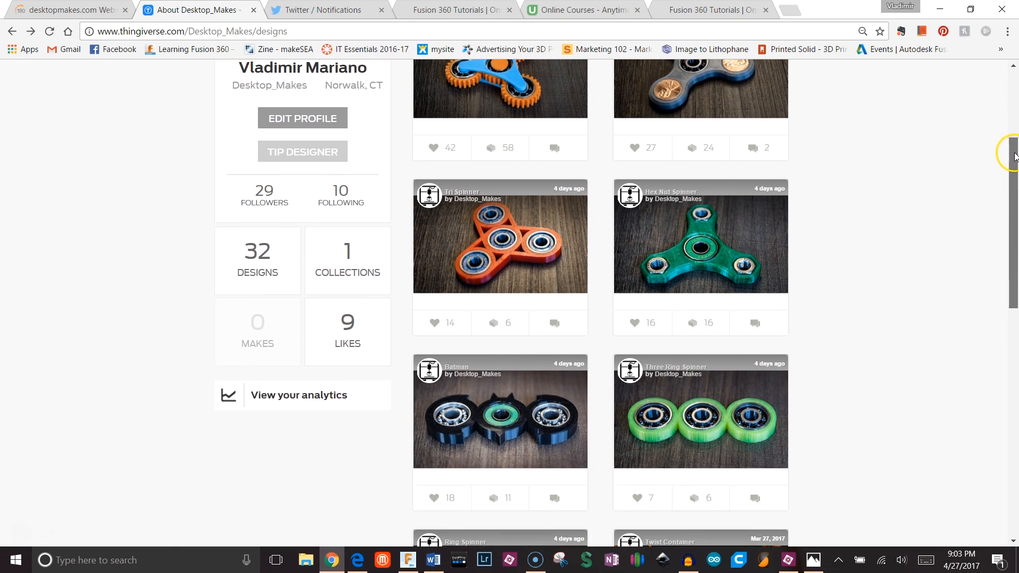
Scroll the designer's Designs tab and open the Geared Spinner Thing page
{"action": "scroll", "scroll_direction": "down", "scroll_amount": 3}
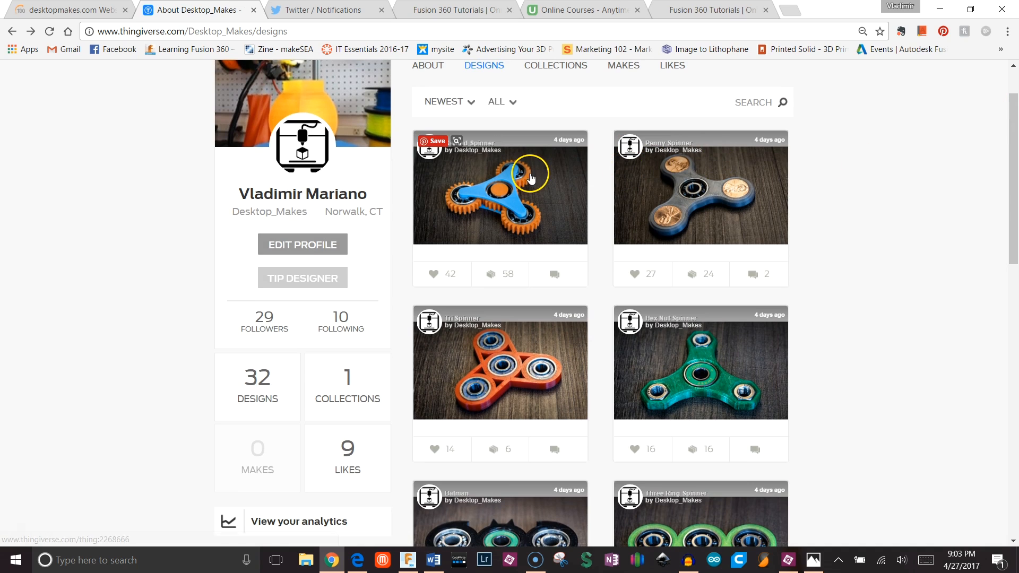
{"action": "left_click", "coordinate": [500, 188]}
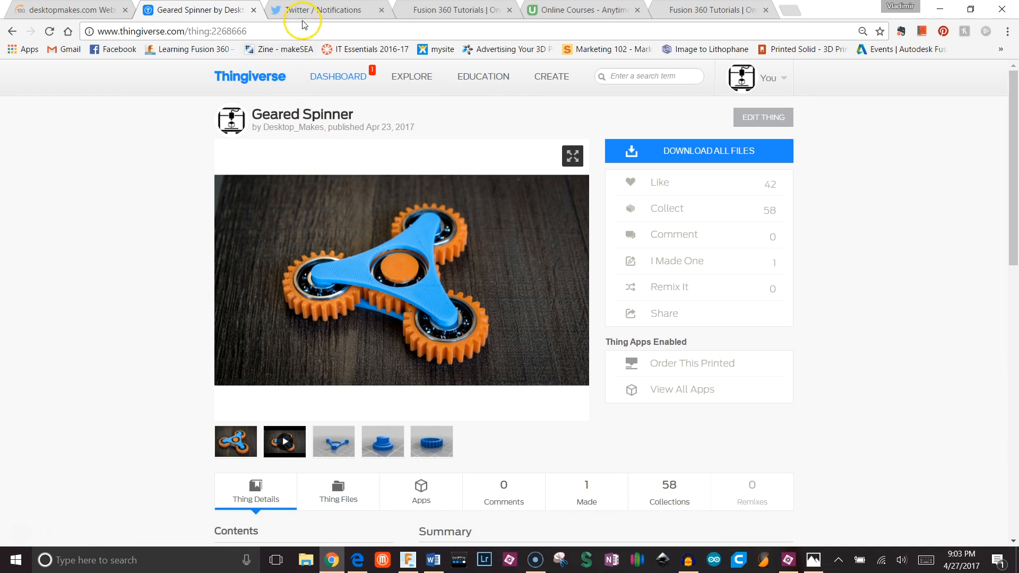
{"action": "left_click", "coordinate": [328, 10]}
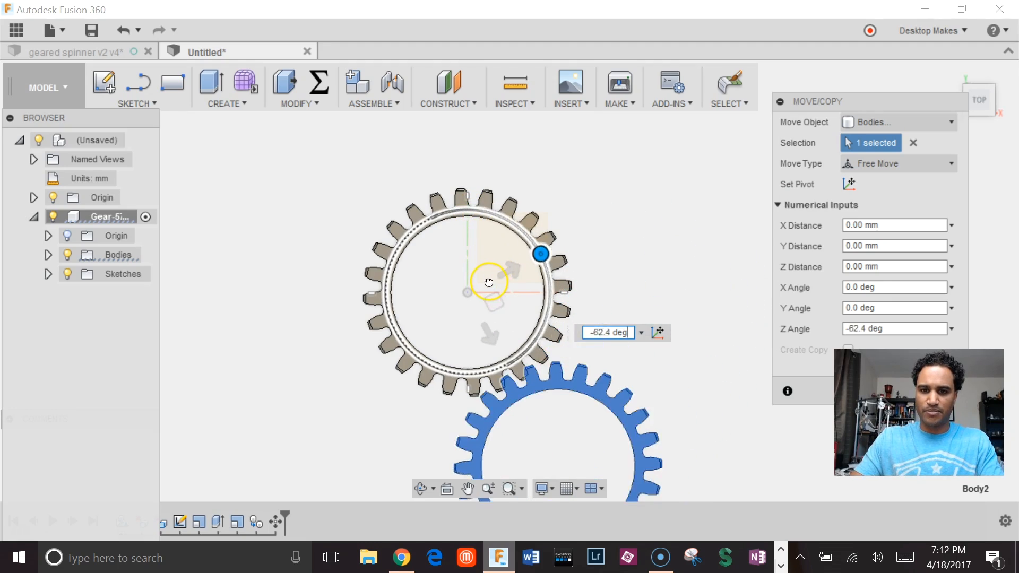
Rotate the upper gear about Z by about -62.4 degrees so its teeth mesh
{"action": "left_click_drag", "start_coordinate": [541, 254], "coordinate": [484, 211]}
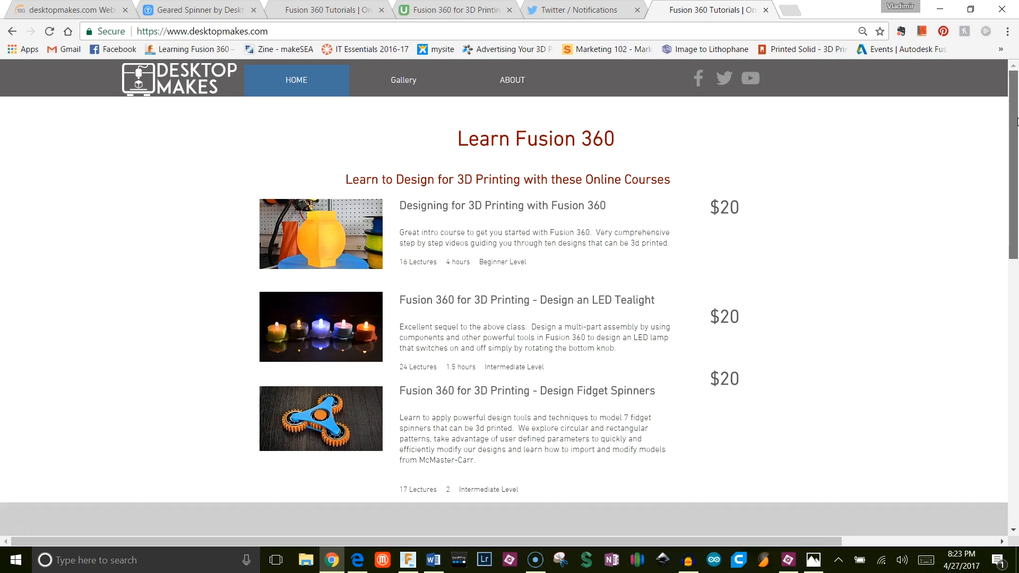
{"action": "scroll", "scroll_direction": "down", "scroll_amount": 3}
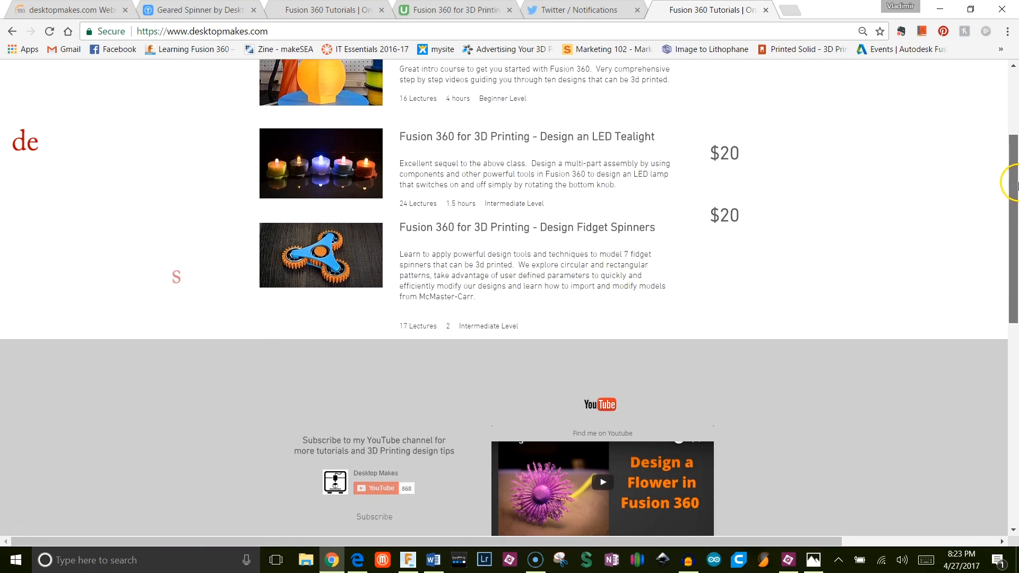
{"action": "scroll", "scroll_direction": "down", "scroll_amount": 3}
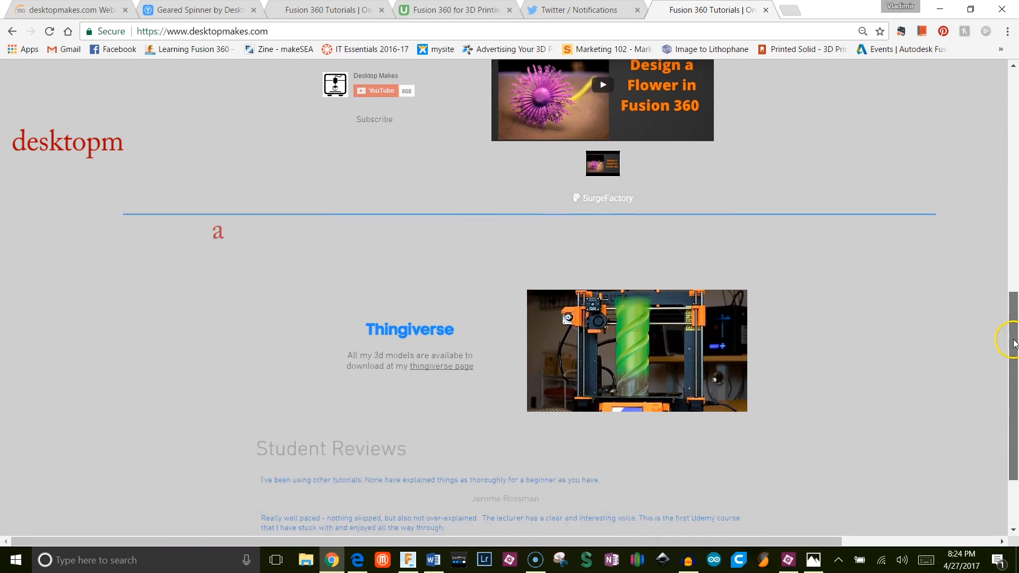
{"action": "scroll", "scroll_direction": "up", "scroll_amount": 3}
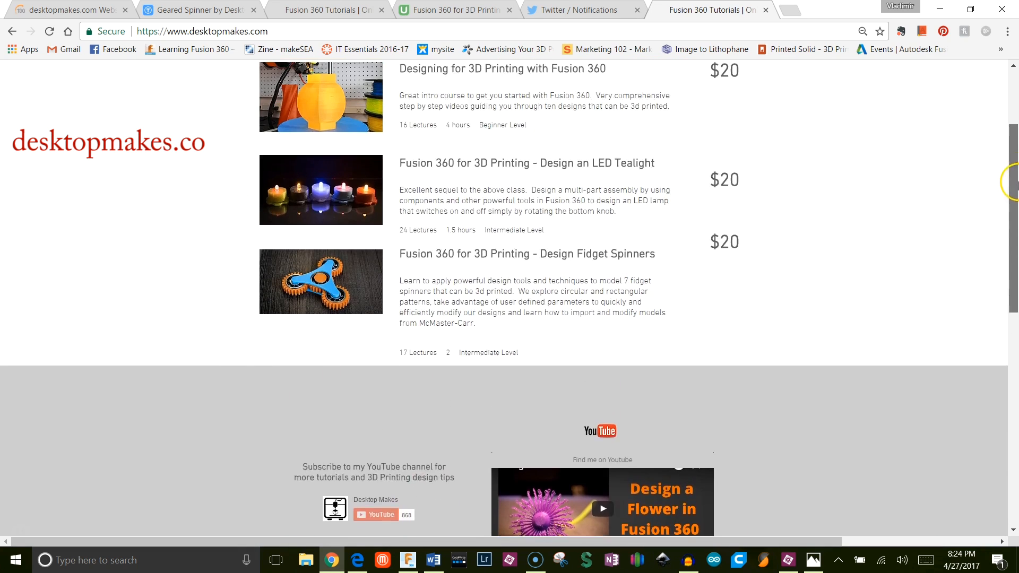
{"action": "scroll", "scroll_direction": "up", "scroll_amount": 3}
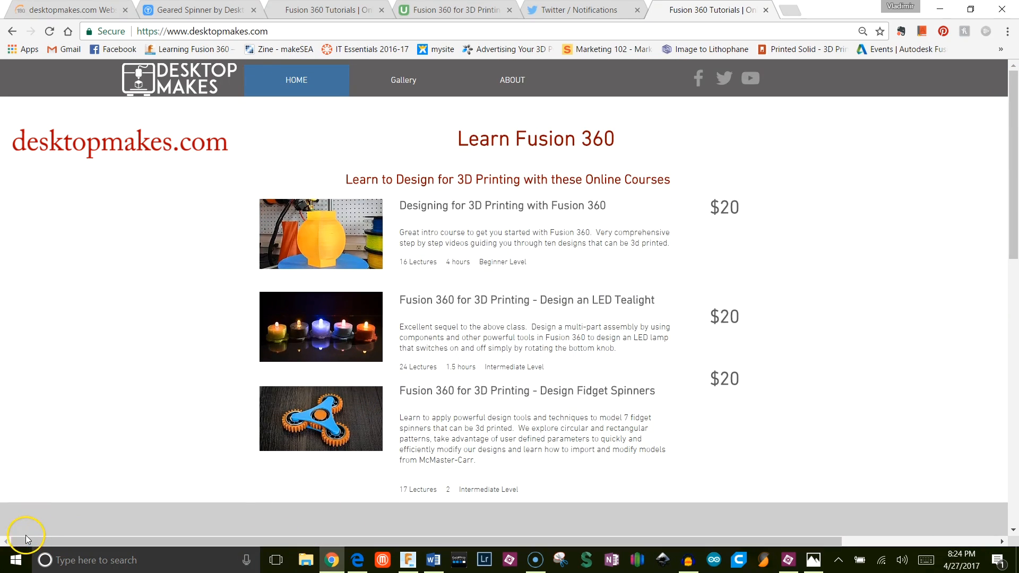
{"action": "left_click", "coordinate": [420, 559]}
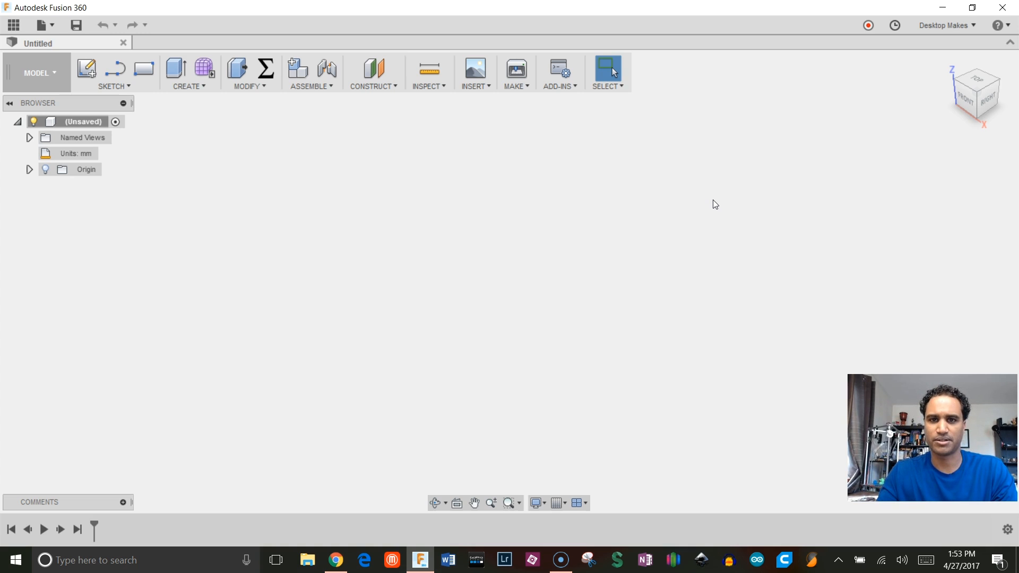
{"action": "mouse_move", "coordinate": [483, 96]}
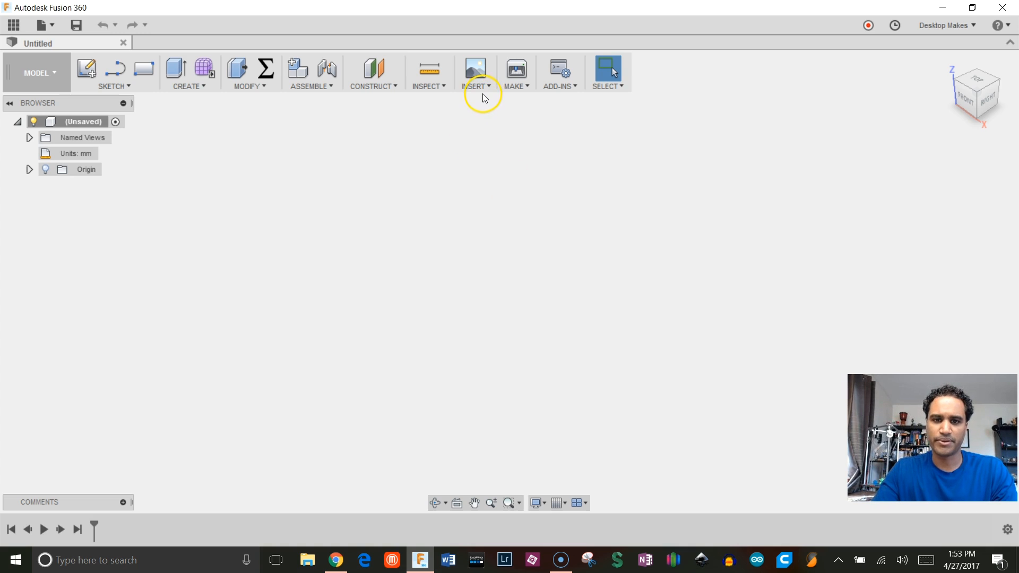
Search the McMaster-Carr catalog for gears and open Plastic Gears—14 1/2° Pressure Angle
{"action": "left_click", "coordinate": [474, 73]}
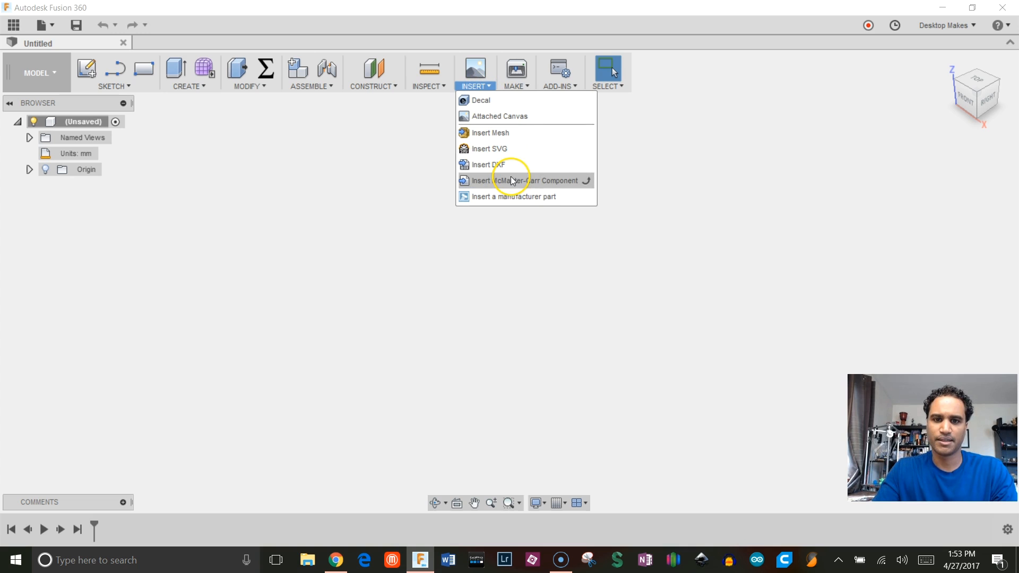
{"action": "mouse_move", "coordinate": [524, 180]}
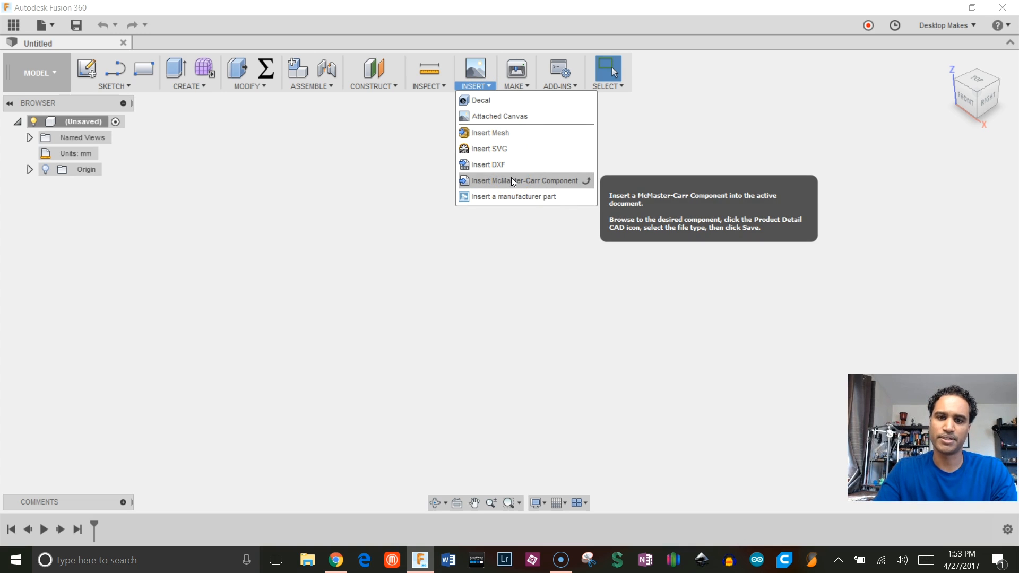
{"action": "left_click", "coordinate": [525, 179]}
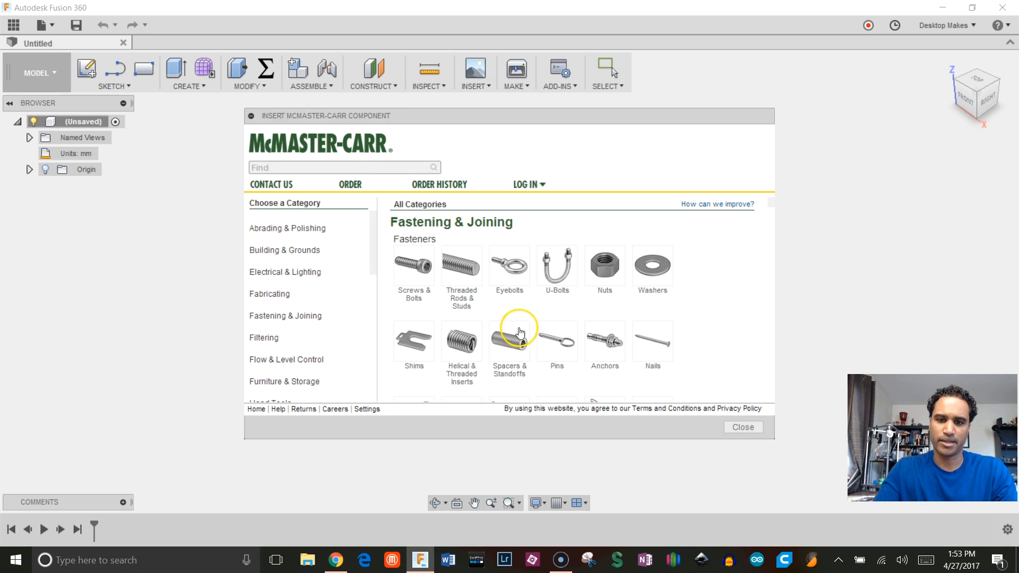
{"action": "type", "text": "ge"}
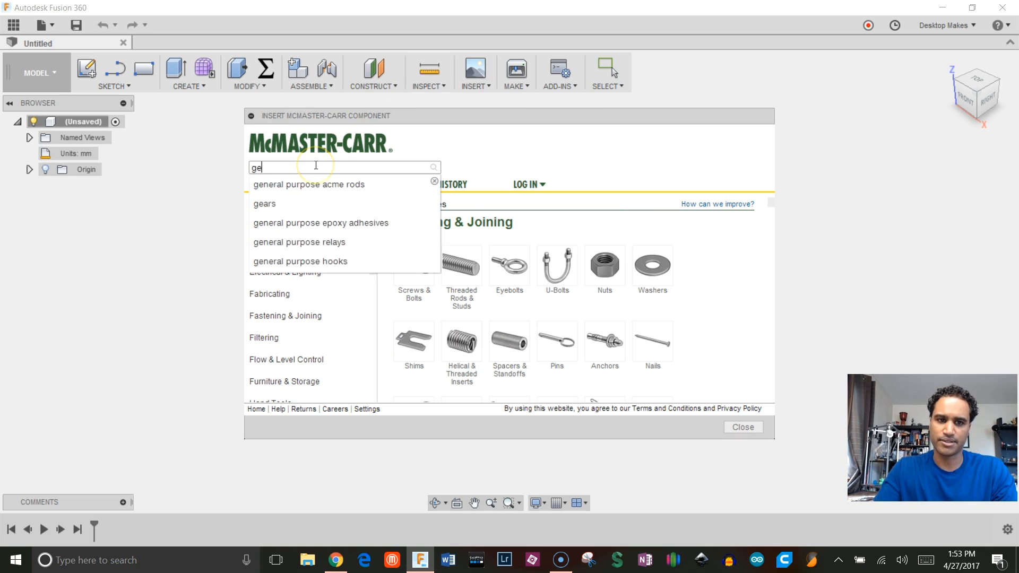
{"action": "left_click", "coordinate": [264, 203]}
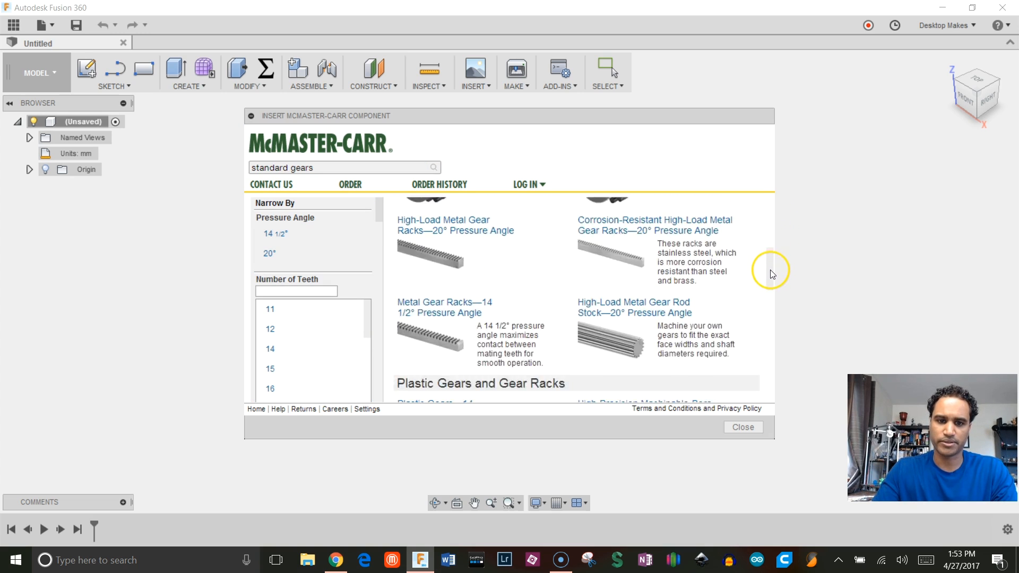
{"action": "scroll", "scroll_direction": "down", "scroll_amount": 3}
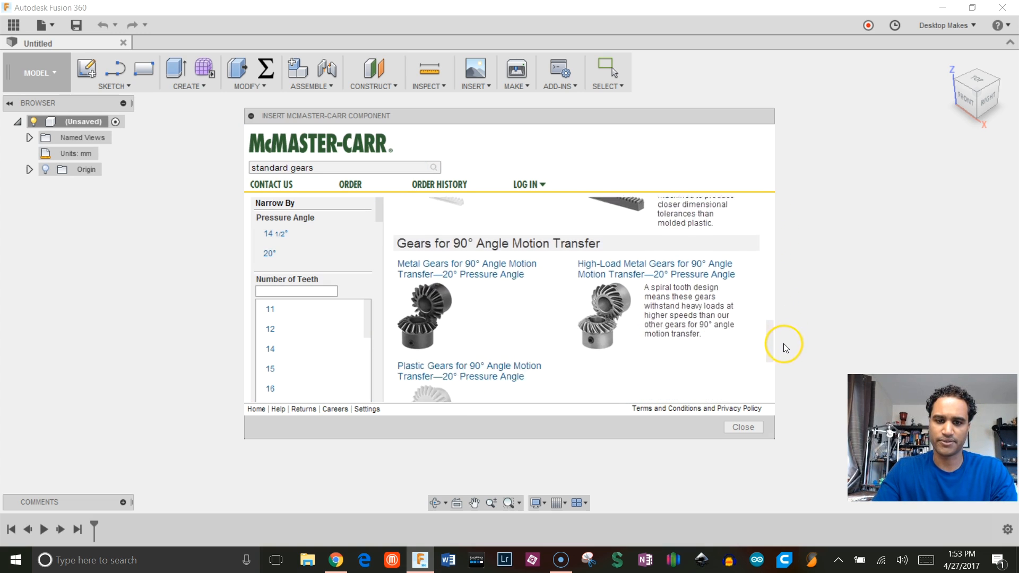
{"action": "scroll", "scroll_direction": "down", "scroll_amount": 3}
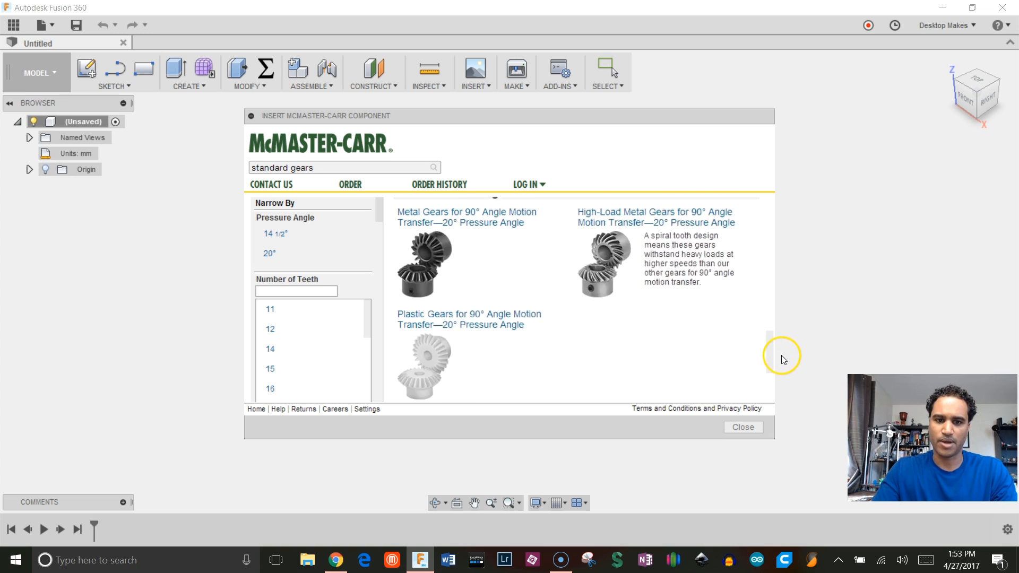
{"action": "left_click", "coordinate": [275, 233]}
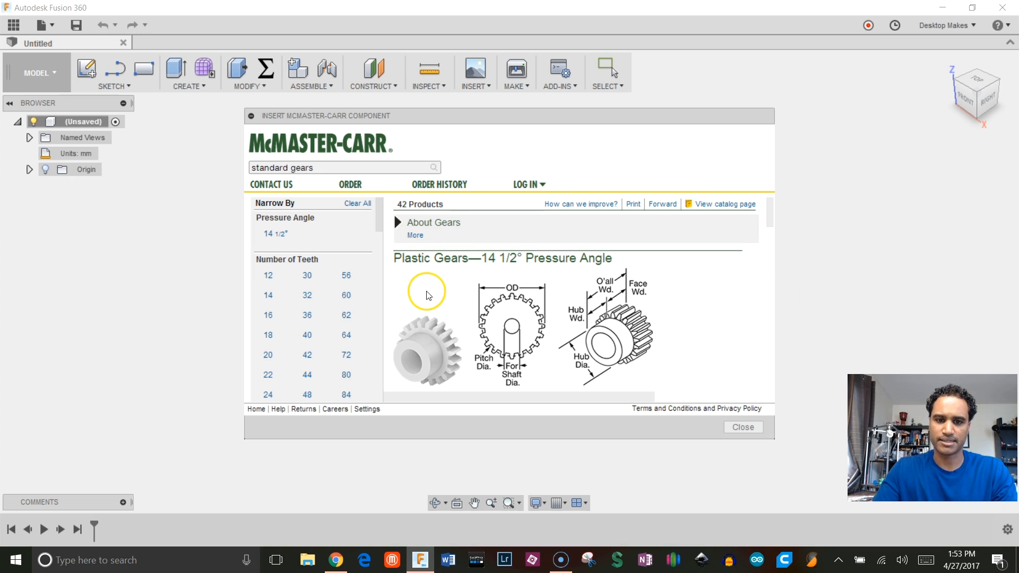
Scroll the standard gears product table down to the 32-pitch, 28-tooth rows
{"action": "scroll", "scroll_direction": "down", "scroll_amount": 3}
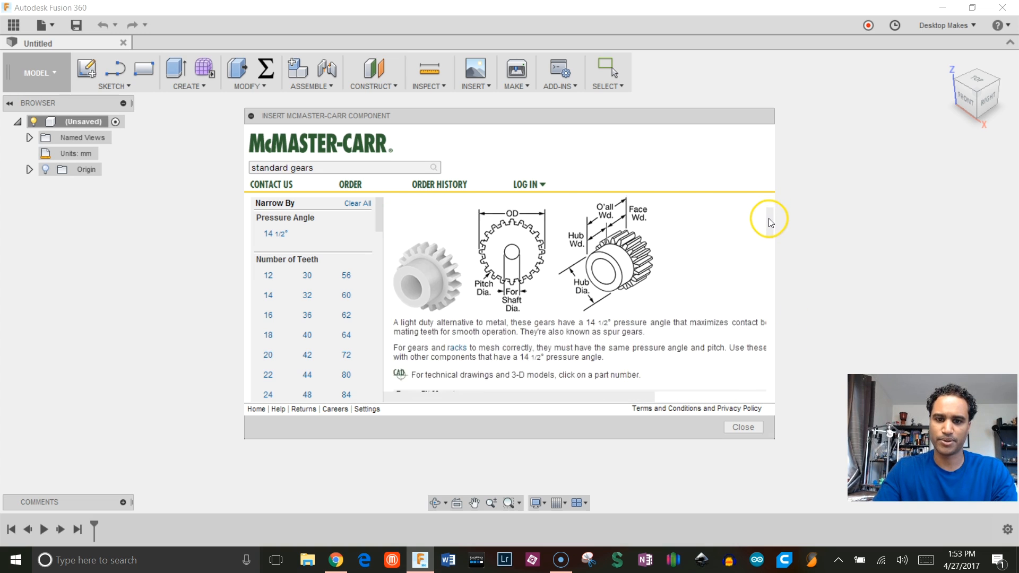
{"action": "scroll", "scroll_direction": "down", "scroll_amount": 3}
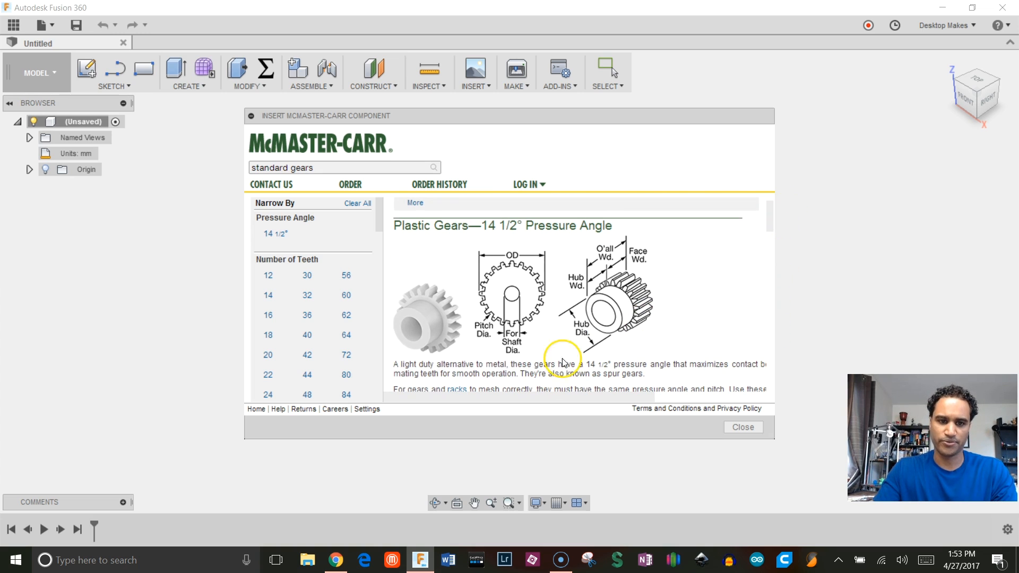
{"action": "mouse_move", "coordinate": [384, 219]}
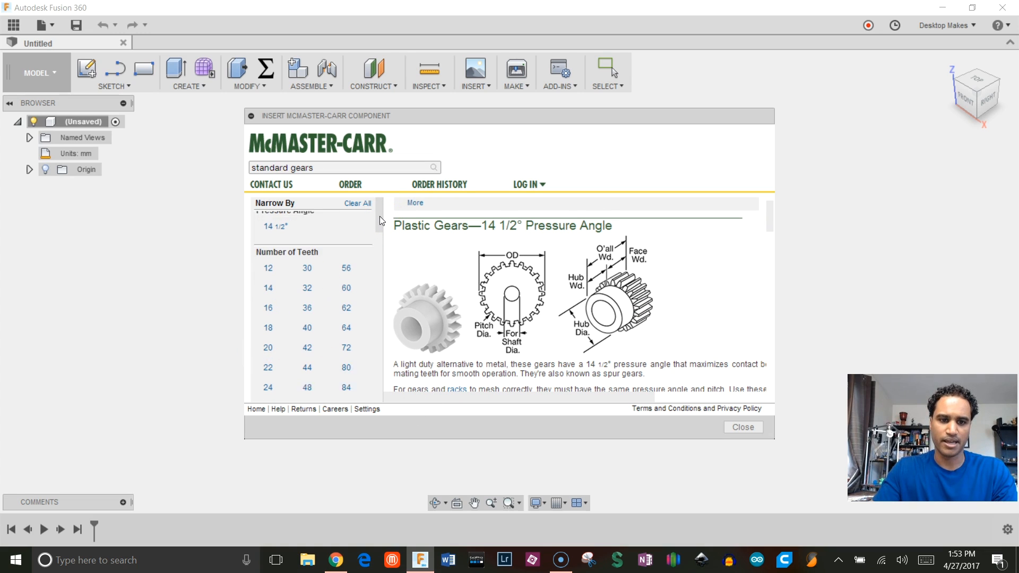
{"action": "scroll", "scroll_direction": "down", "scroll_amount": 3}
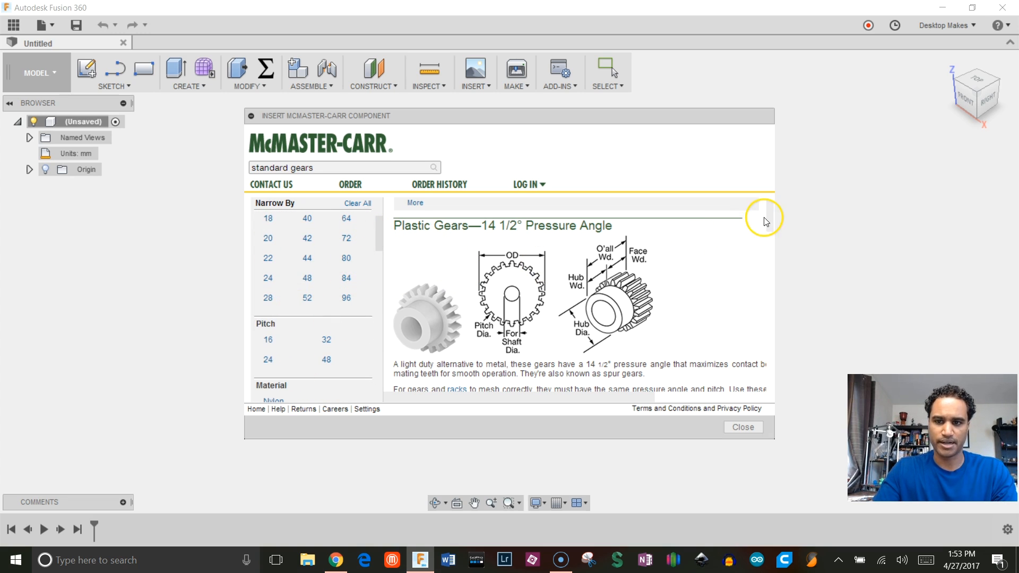
{"action": "scroll", "scroll_direction": "down", "scroll_amount": 3}
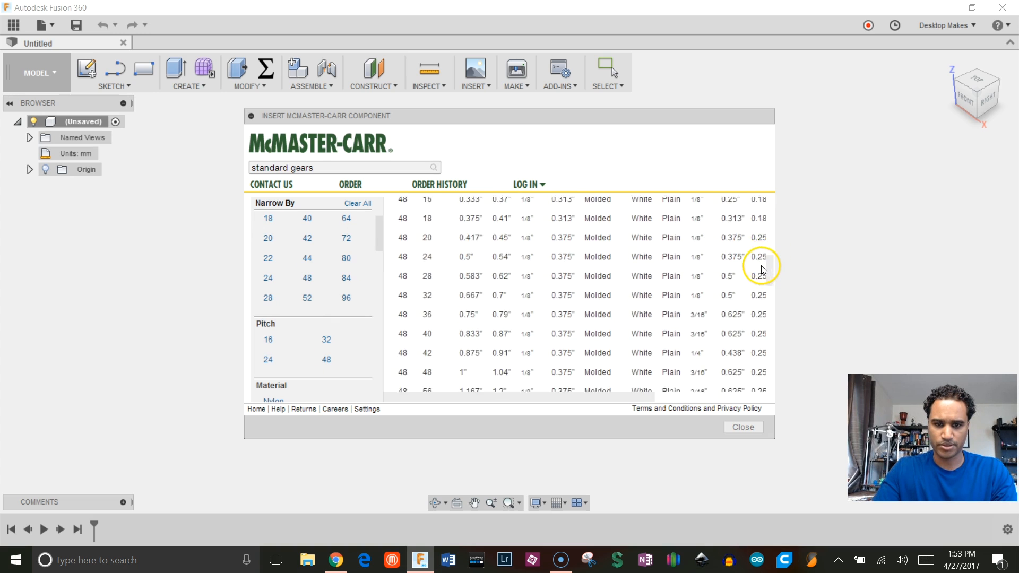
{"action": "scroll", "scroll_direction": "down", "scroll_amount": 3}
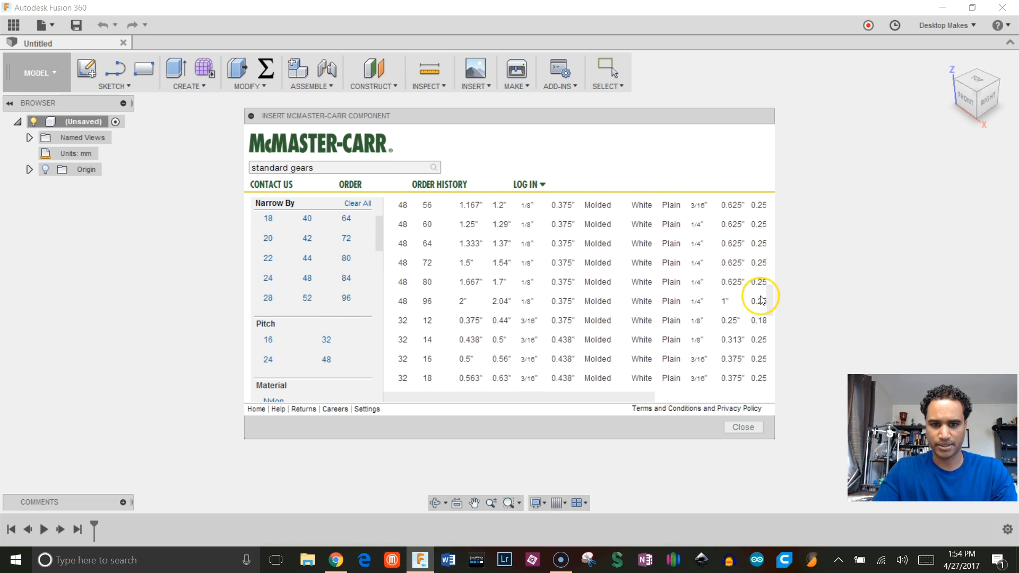
{"action": "scroll", "scroll_direction": "down", "scroll_amount": 3}
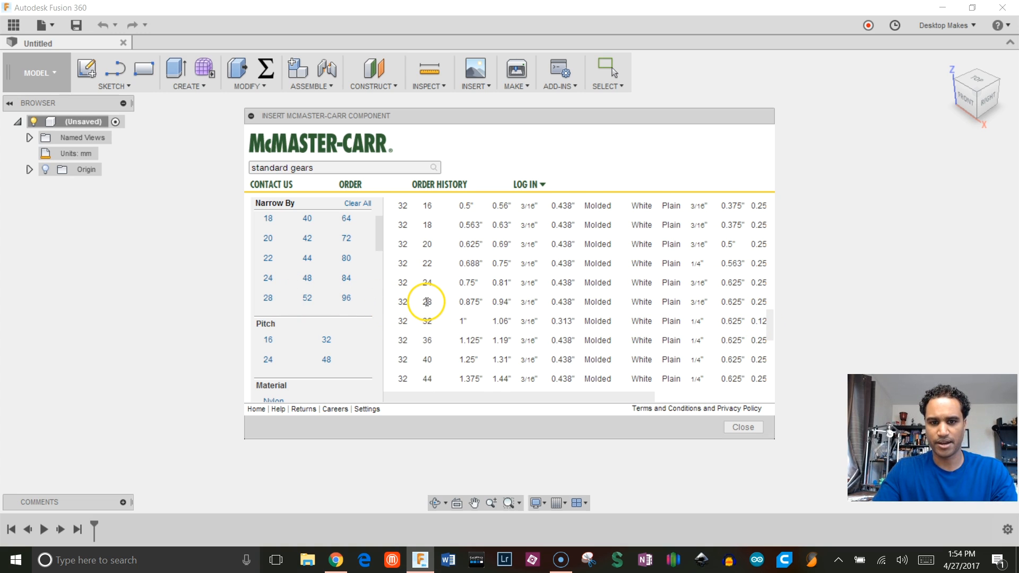
Open part 57655K41's product detail and insert its 3-D STEP model
{"action": "left_click", "coordinate": [426, 301]}
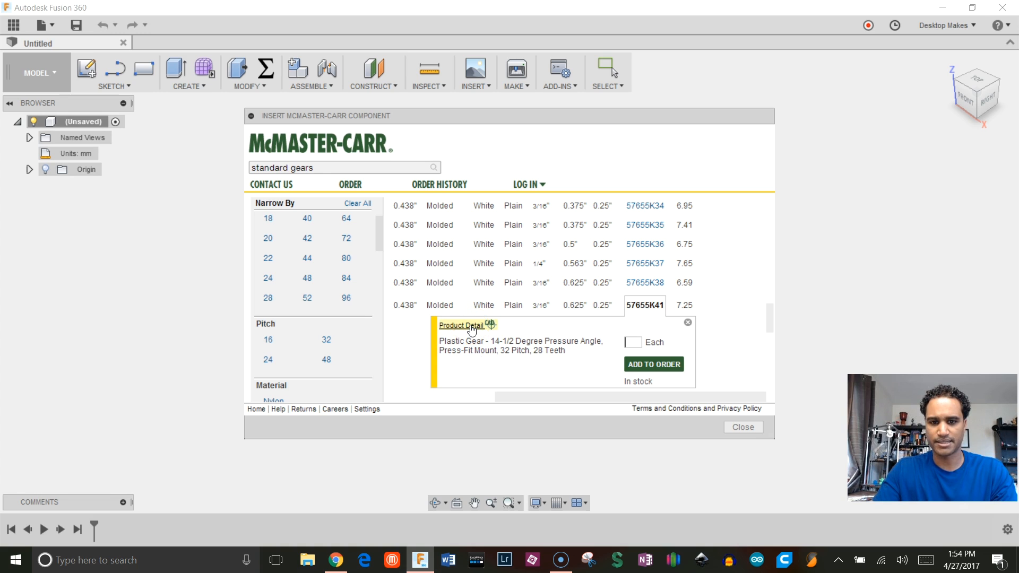
{"action": "left_click", "coordinate": [461, 325]}
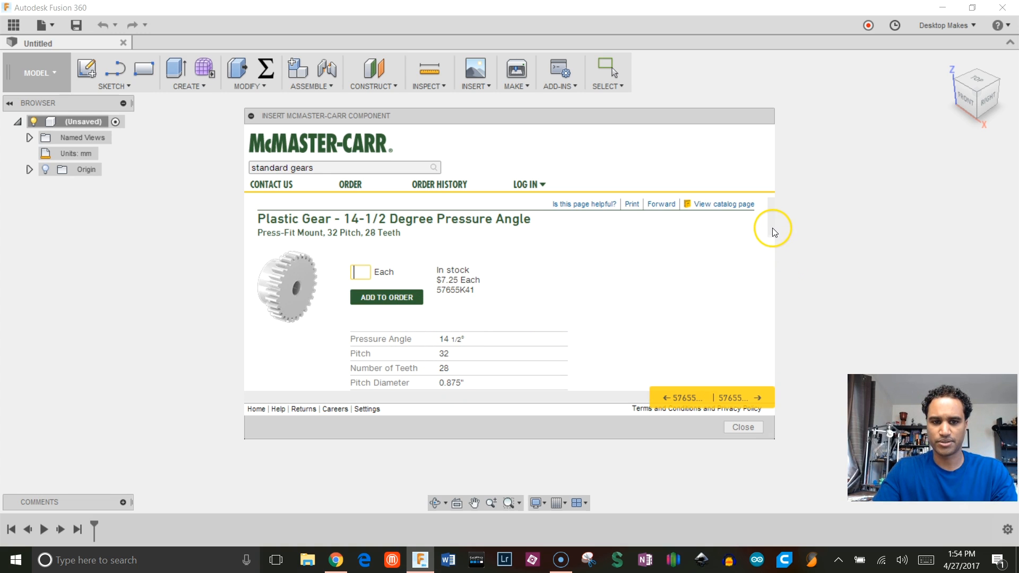
{"action": "scroll", "scroll_direction": "down", "scroll_amount": 3}
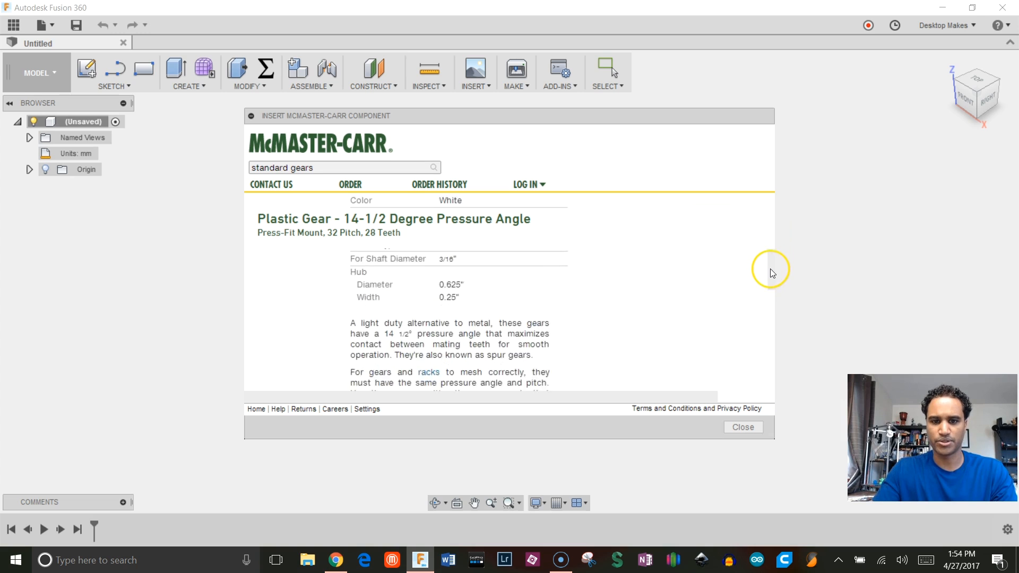
{"action": "scroll", "scroll_direction": "down", "scroll_amount": 3}
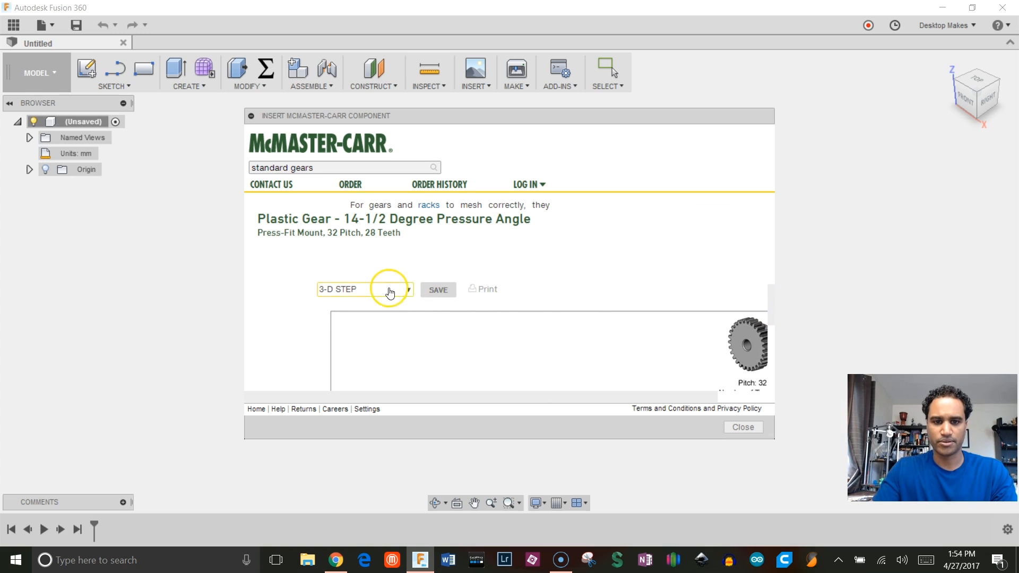
{"action": "left_click", "coordinate": [364, 288]}
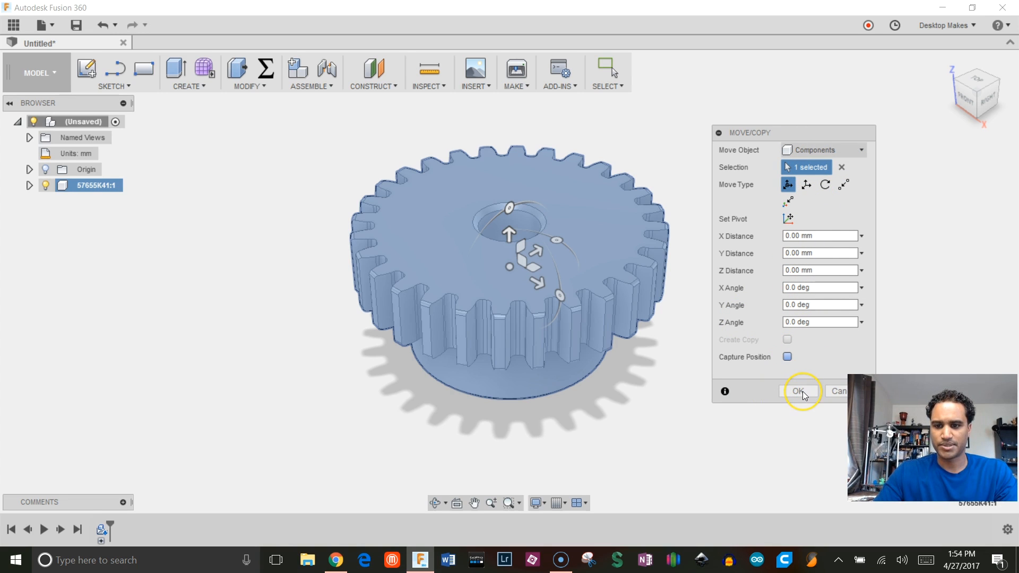
Confirm the gear's placement, then select and delete the hub and its base ring
{"action": "left_click", "coordinate": [799, 390]}
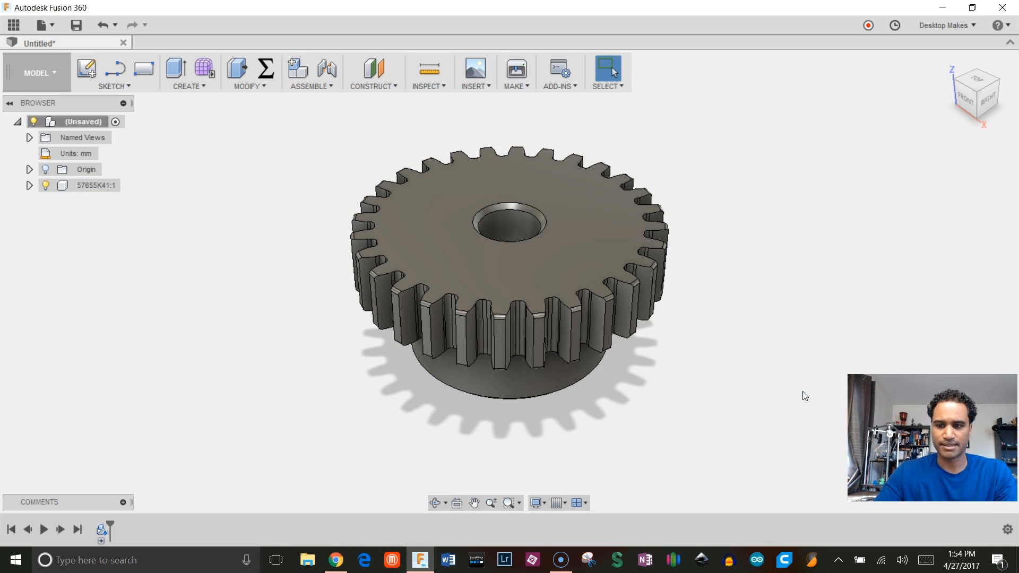
{"action": "left_click", "coordinate": [29, 186]}
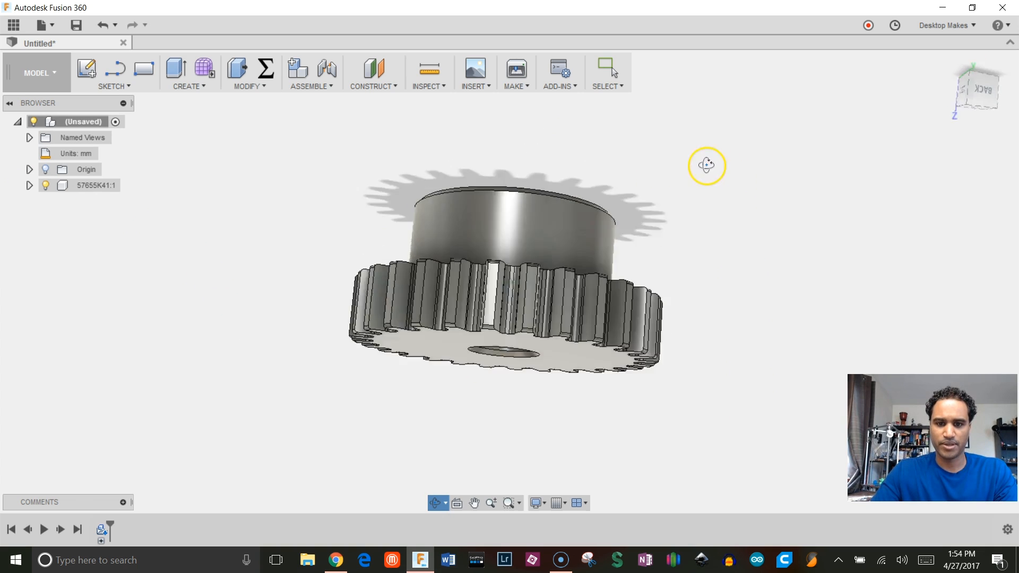
{"action": "left_click_drag", "start_coordinate": [706, 164], "coordinate": [800, 247]}
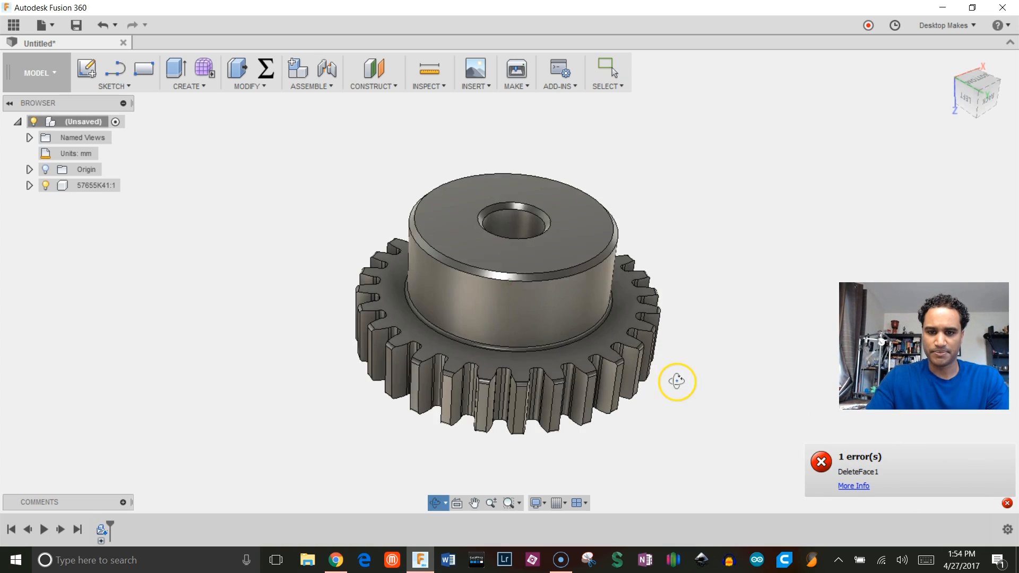
{"action": "left_click_drag", "start_coordinate": [677, 382], "coordinate": [673, 359]}
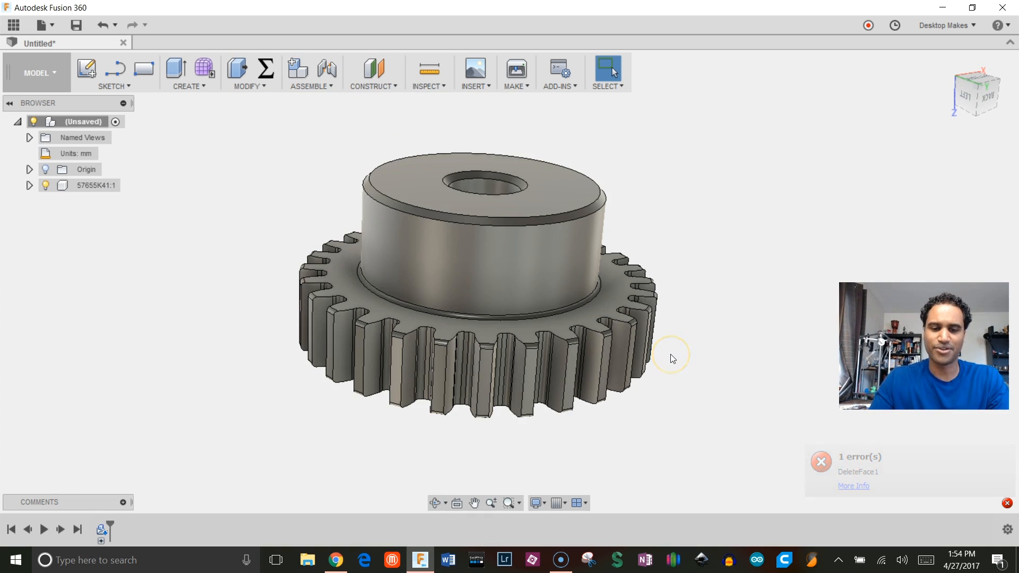
{"action": "left_click", "coordinate": [820, 462]}
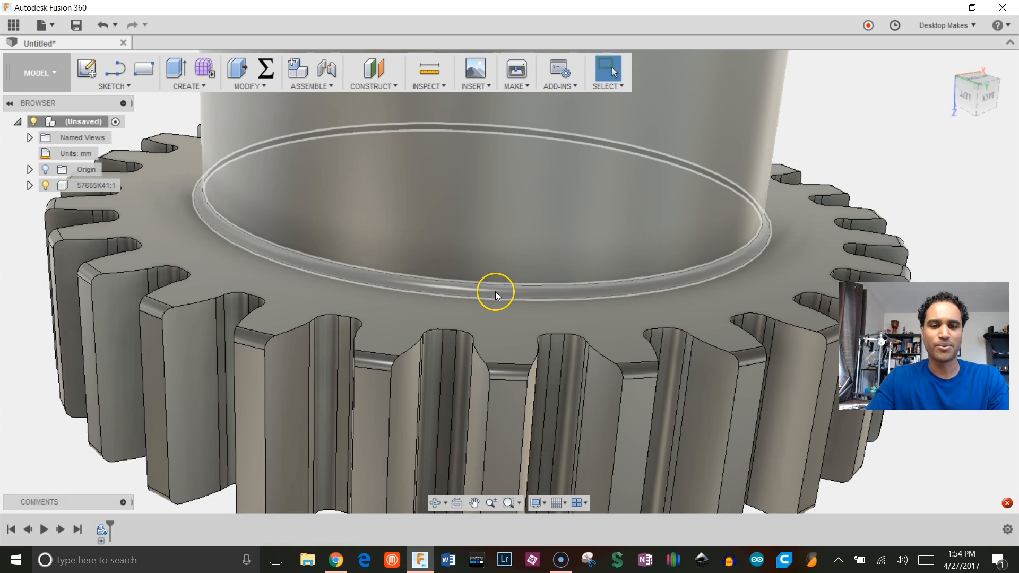
{"action": "left_click", "coordinate": [495, 290]}
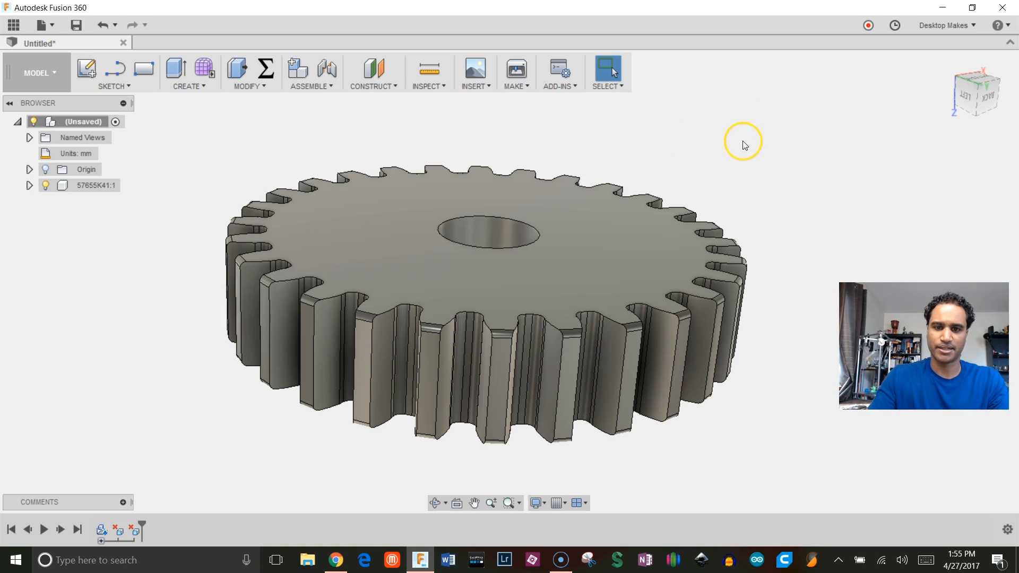
{"action": "mouse_move", "coordinate": [744, 154]}
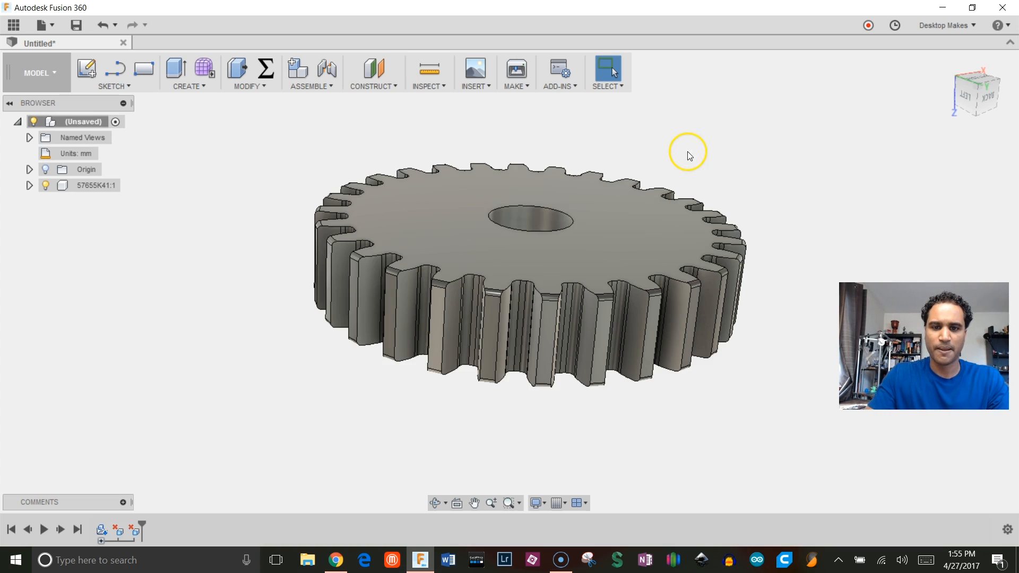
Select and delete the shaft bore wall so the centre becomes solid
{"action": "left_click_drag", "start_coordinate": [688, 156], "coordinate": [582, 127]}
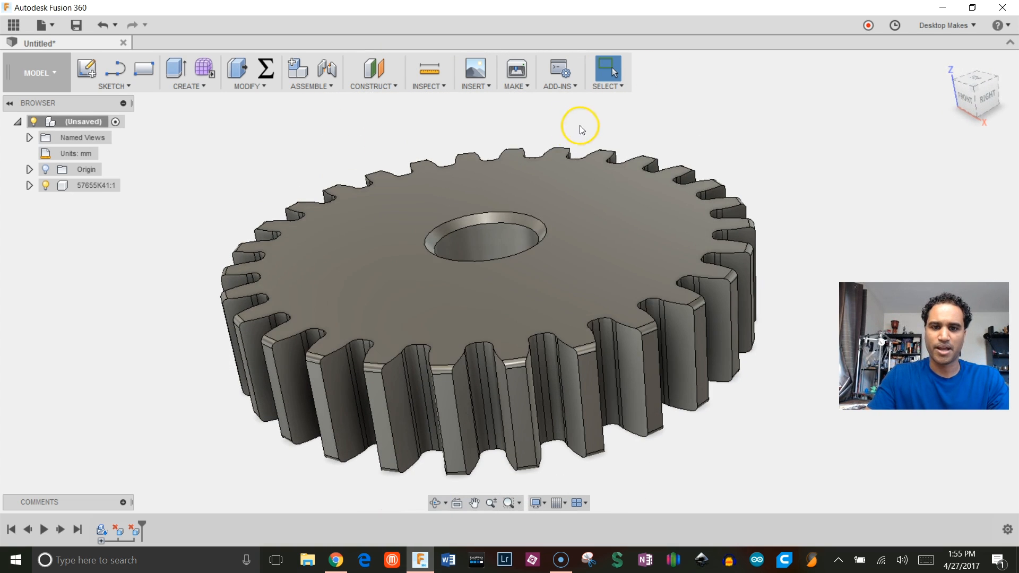
{"action": "left_click", "coordinate": [484, 231]}
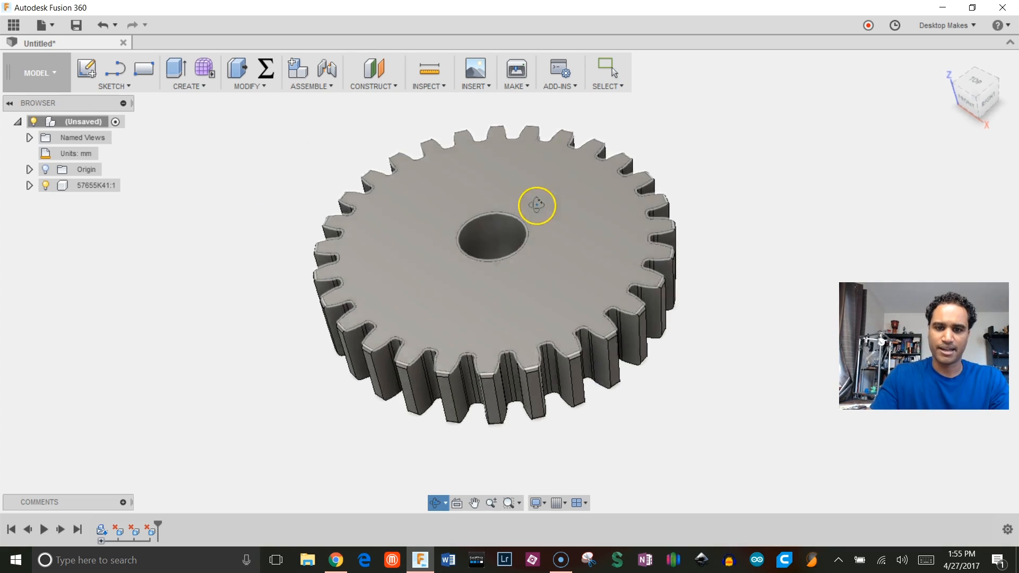
{"action": "left_click_drag", "start_coordinate": [536, 206], "coordinate": [345, 318]}
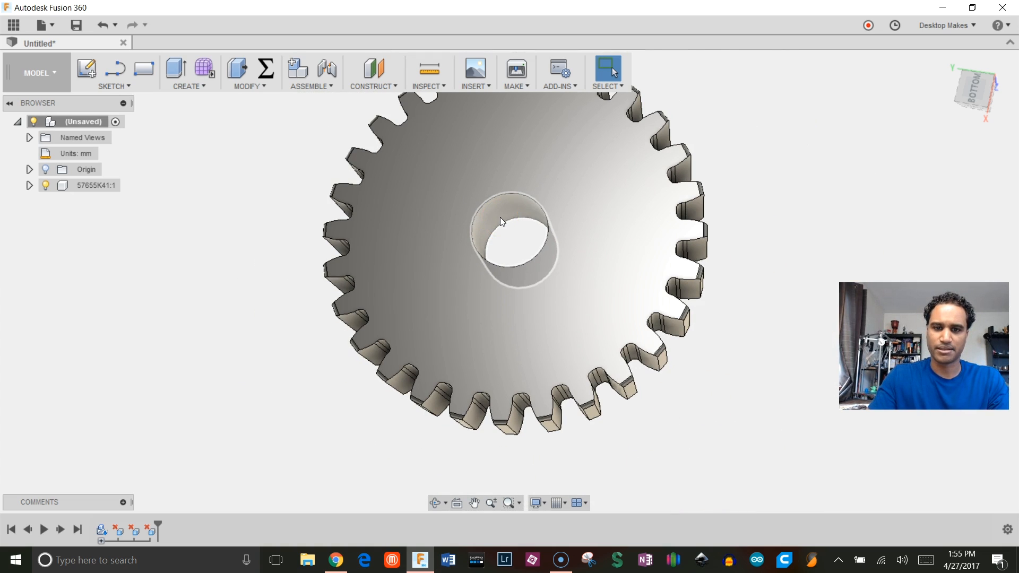
{"action": "left_click", "coordinate": [513, 215]}
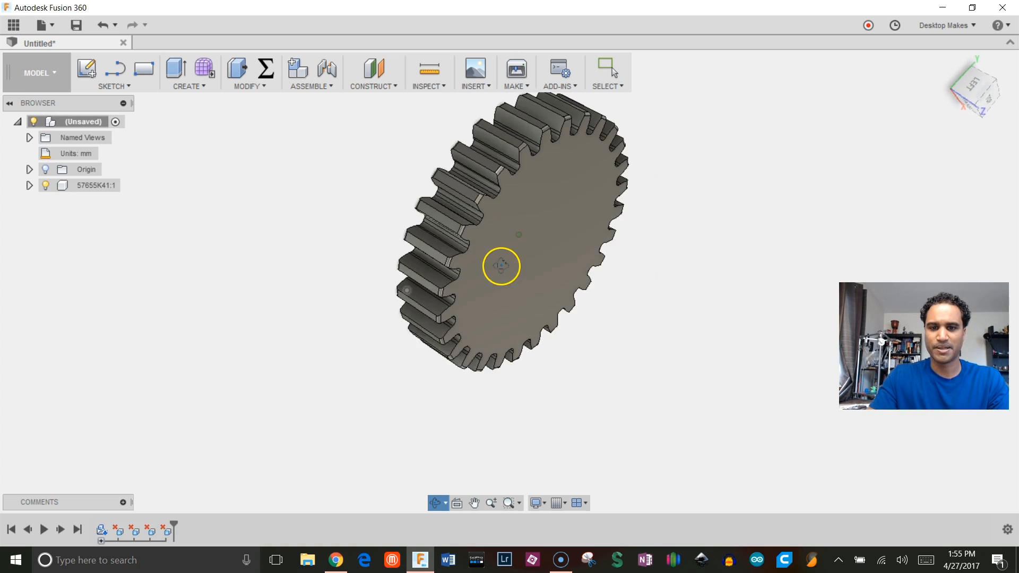
{"action": "left_click_drag", "start_coordinate": [500, 266], "coordinate": [559, 309]}
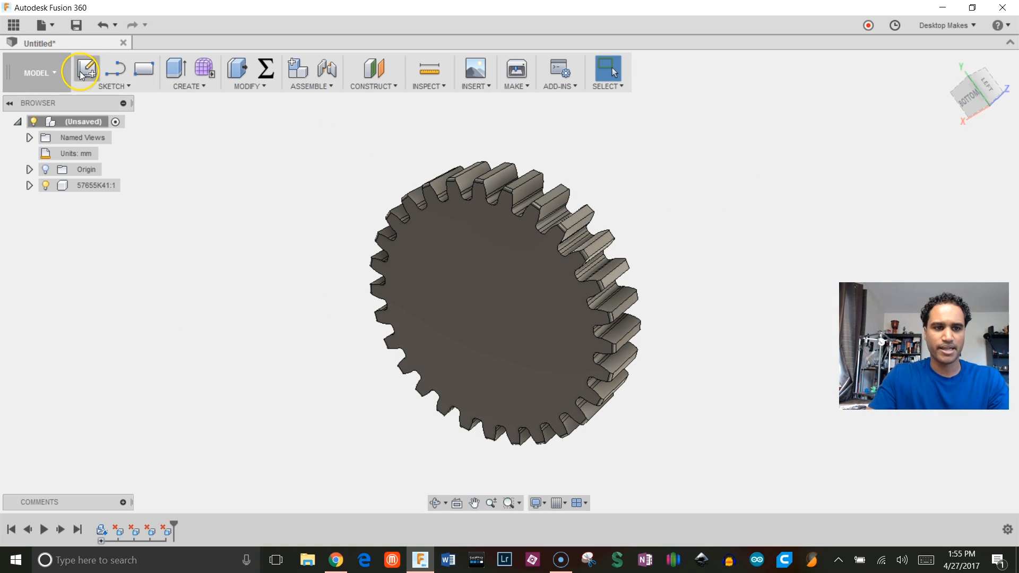
Sketch a 4 mm centre circle and extrude-cut it through the gear
{"action": "left_click", "coordinate": [85, 67]}
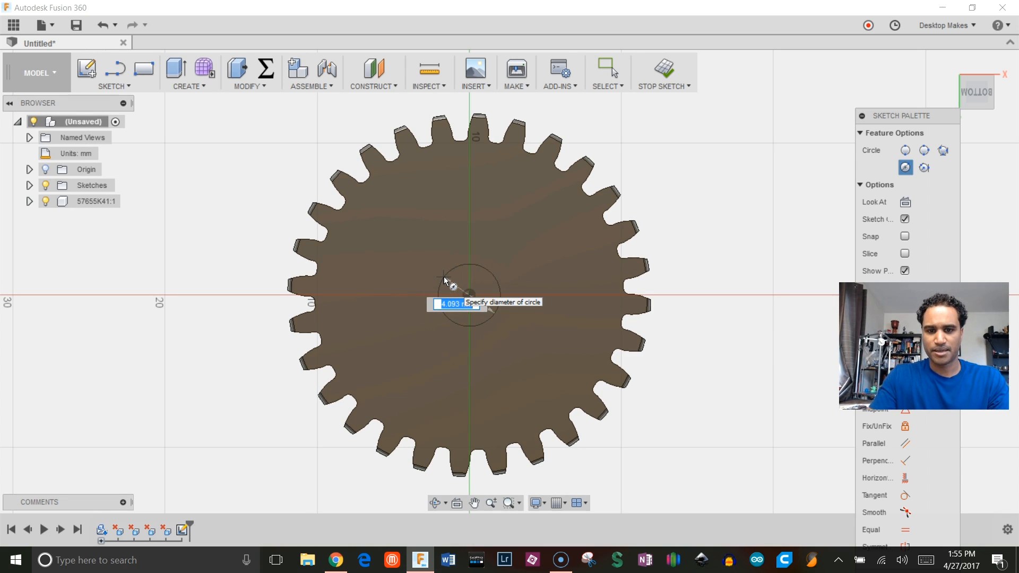
{"action": "type", "text": "4"}
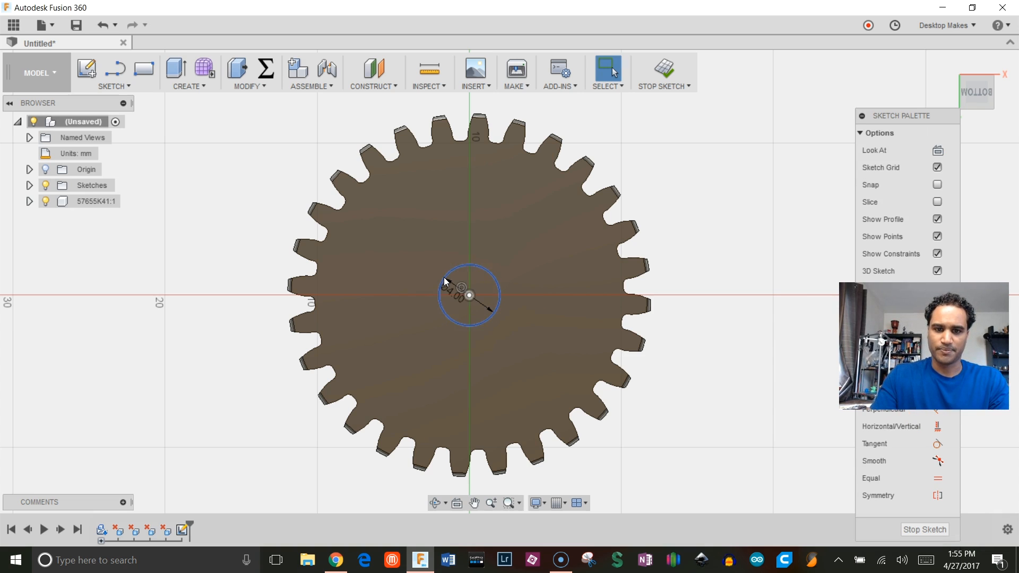
{"action": "left_click", "coordinate": [187, 72]}
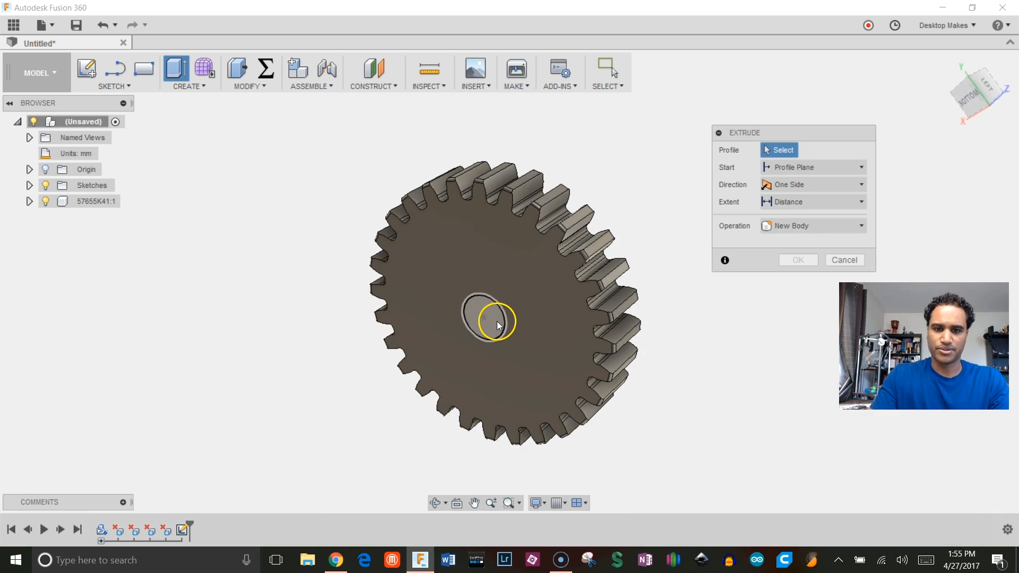
{"action": "left_click", "coordinate": [493, 322]}
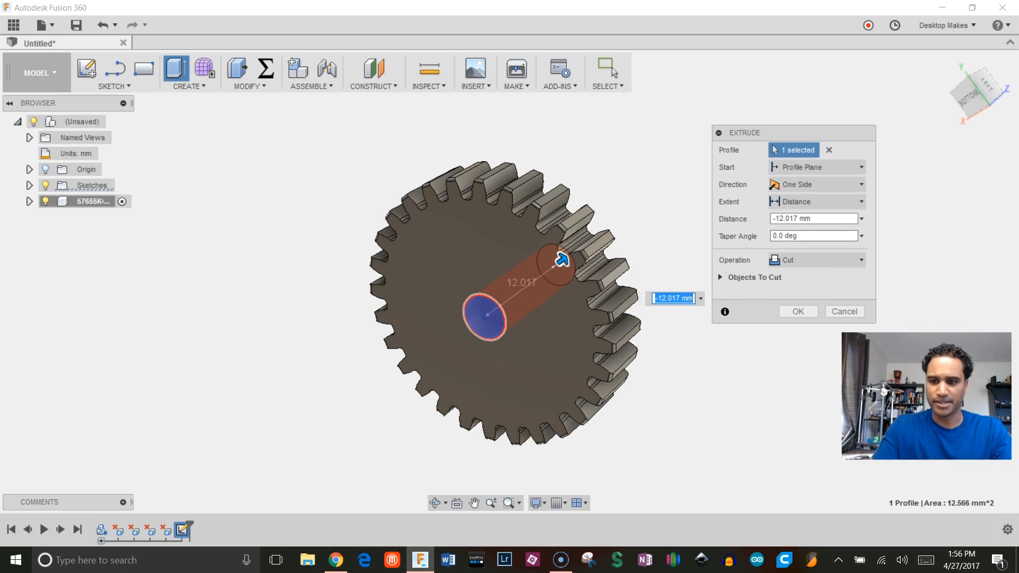
{"action": "left_click", "coordinate": [814, 201]}
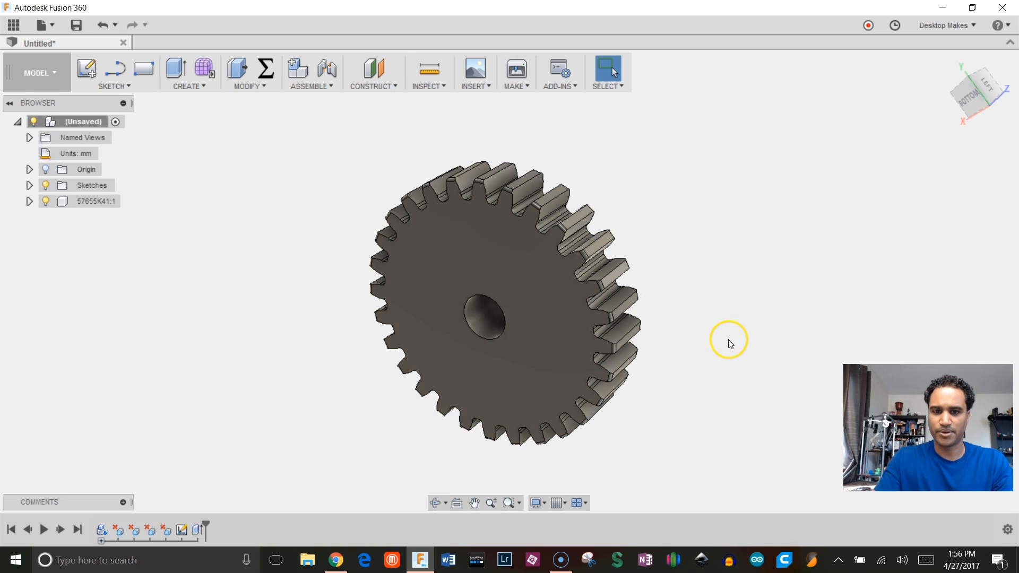
Sketch a 3 mm hole circle and circular-pattern it into four around the centre
{"action": "left_click_drag", "start_coordinate": [729, 344], "coordinate": [760, 290]}
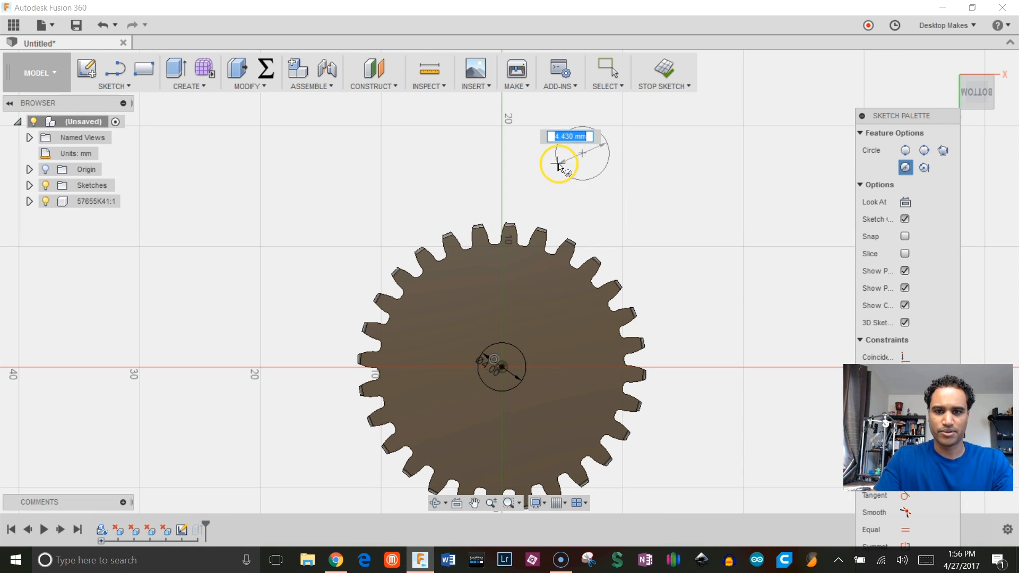
{"action": "type", "text": "3"}
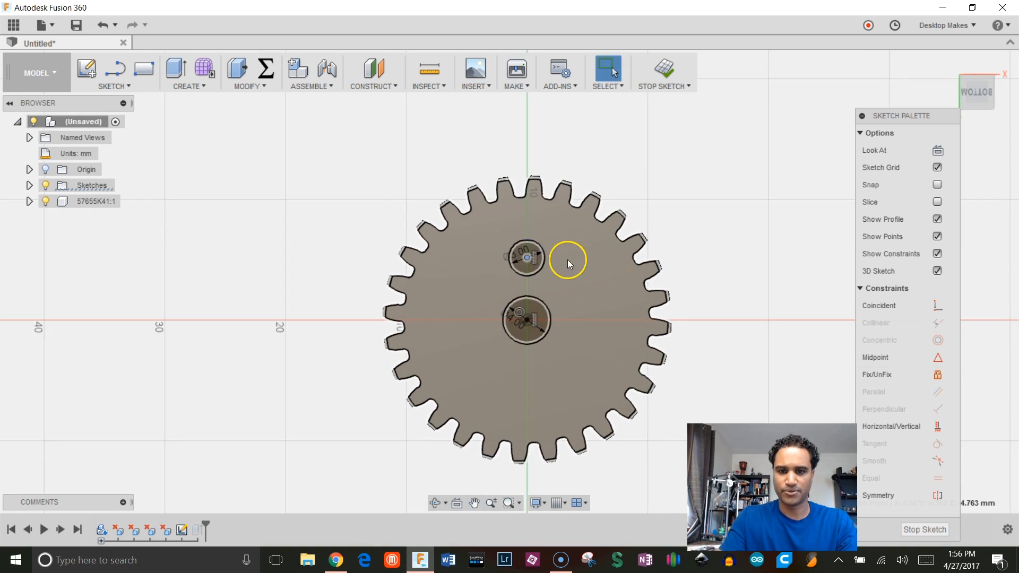
{"action": "mouse_move", "coordinate": [596, 269]}
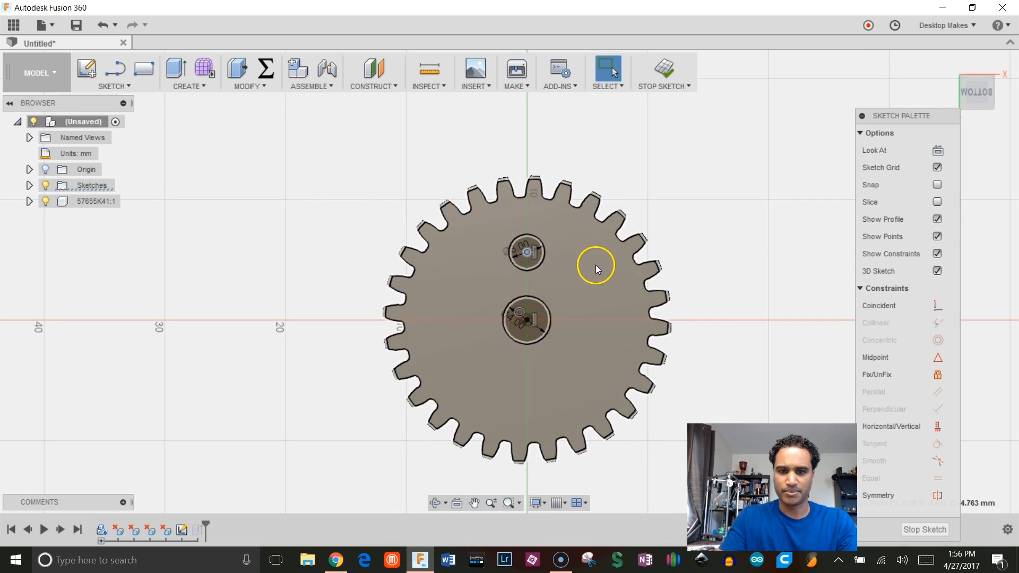
{"action": "left_click", "coordinate": [112, 87]}
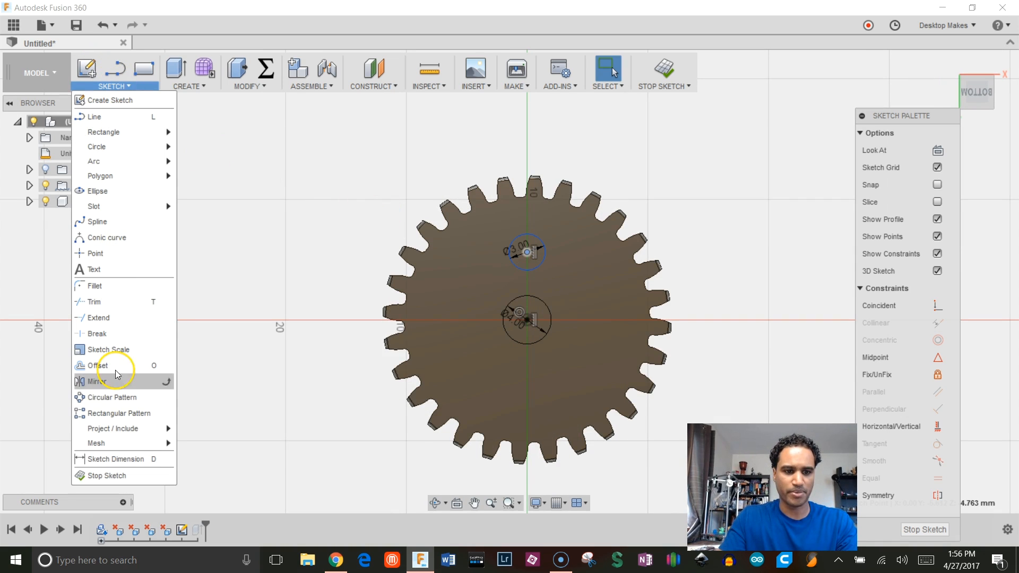
{"action": "left_click", "coordinate": [113, 397]}
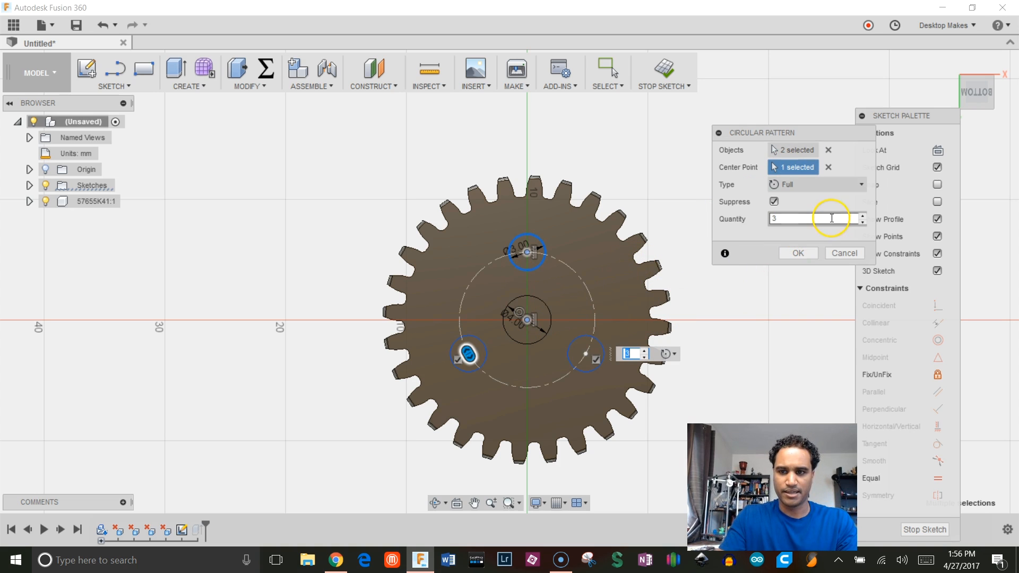
{"action": "left_click", "coordinate": [862, 216]}
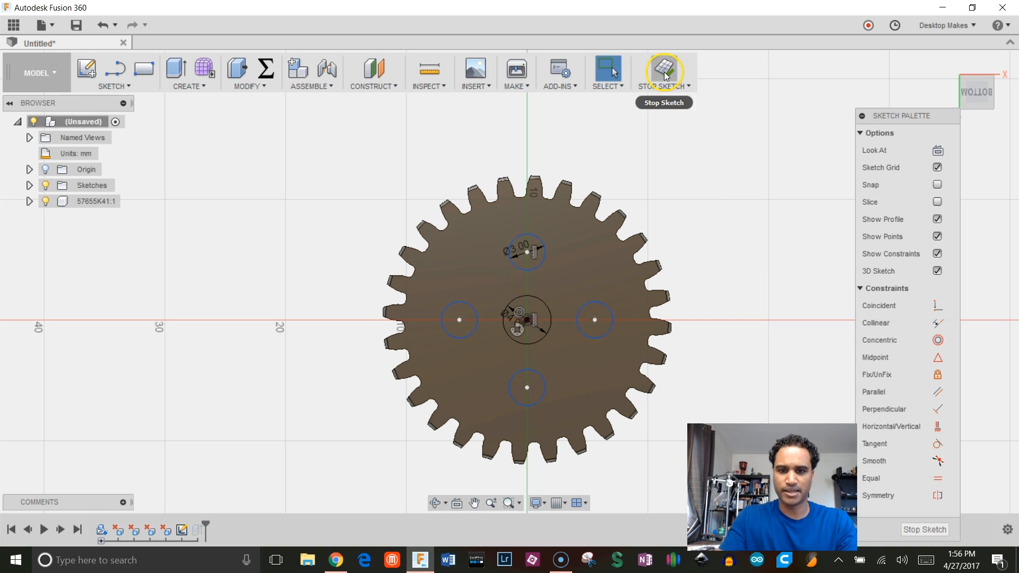
{"action": "left_click", "coordinate": [663, 67]}
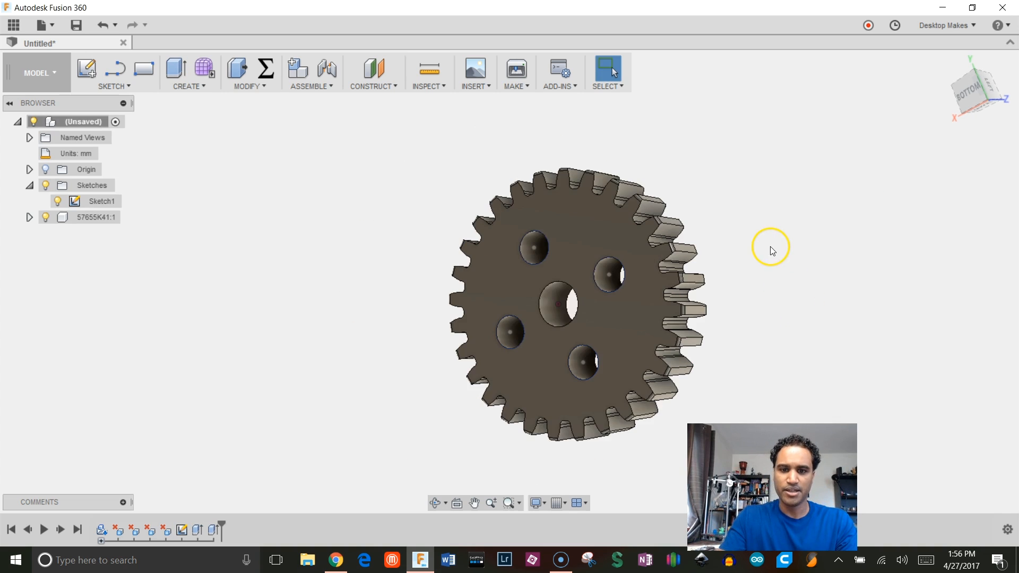
{"action": "left_click", "coordinate": [92, 217]}
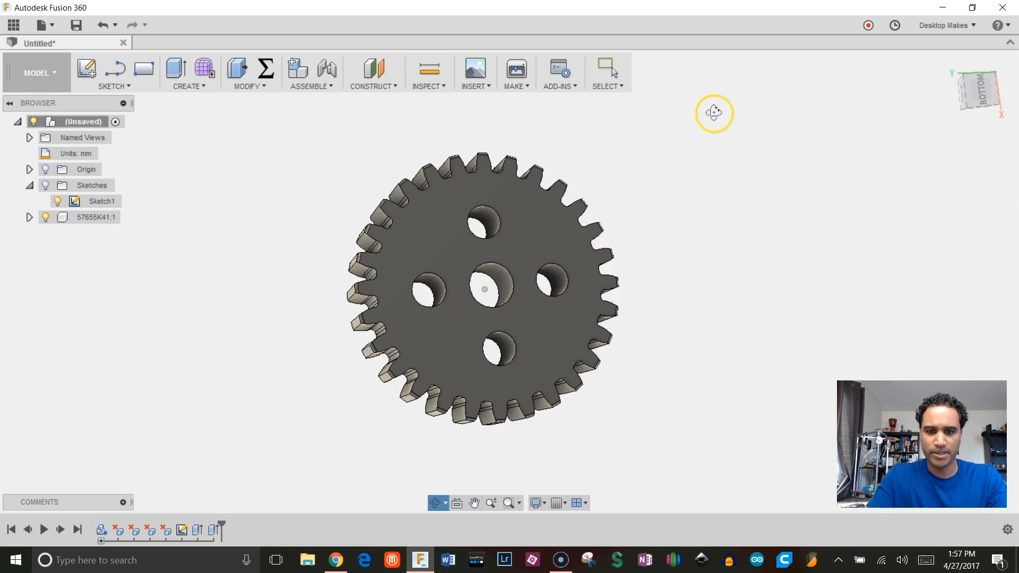
{"action": "left_click_drag", "start_coordinate": [714, 114], "coordinate": [662, 154]}
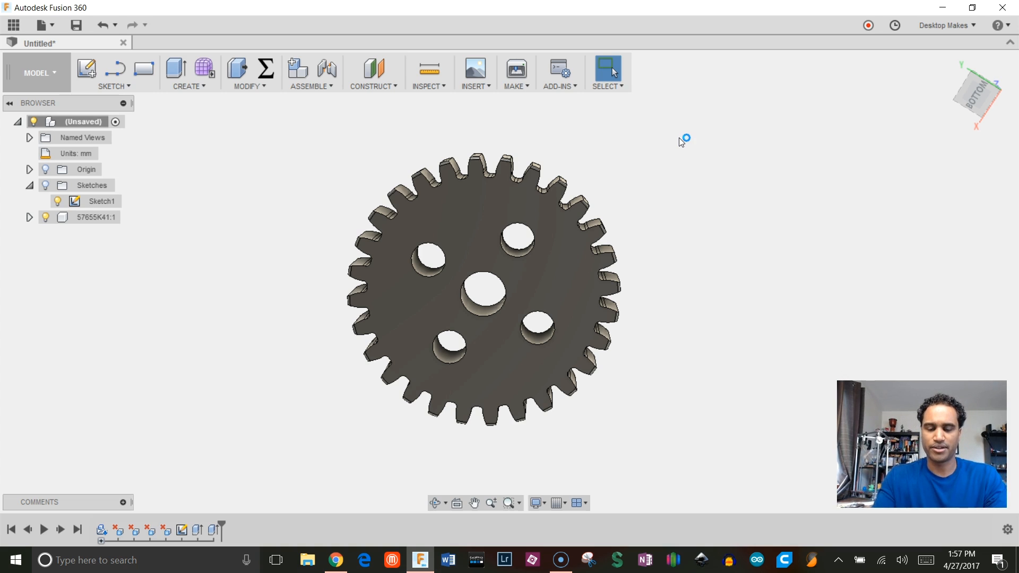
{"action": "left_click", "coordinate": [475, 503]}
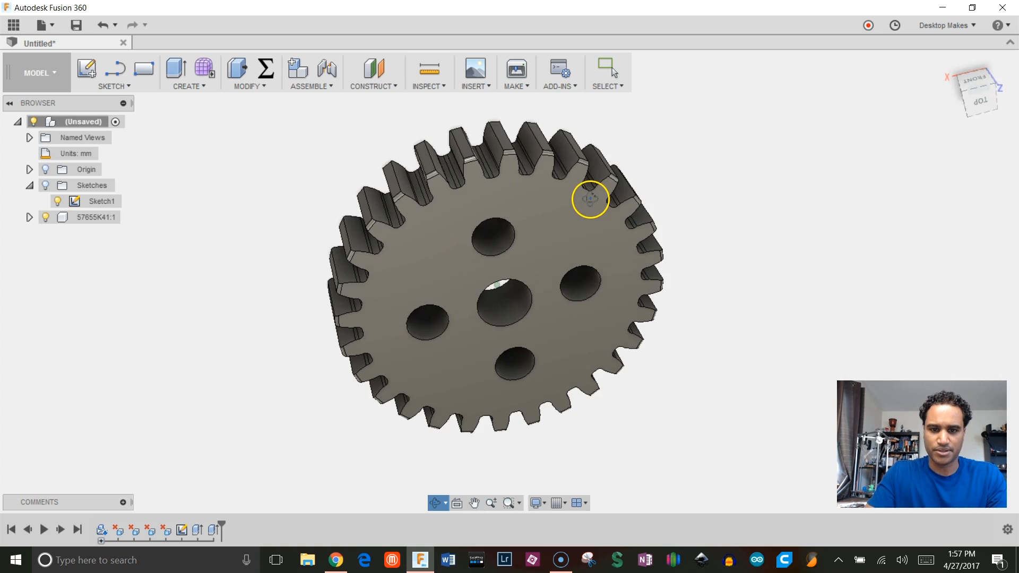
{"action": "left_click_drag", "start_coordinate": [590, 200], "coordinate": [740, 177]}
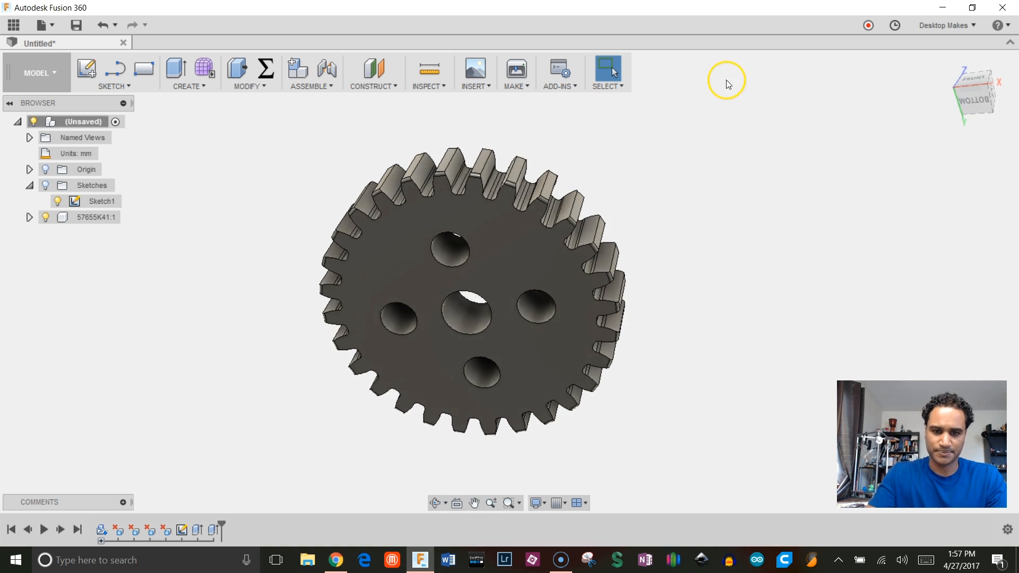
{"action": "mouse_move", "coordinate": [877, 109]}
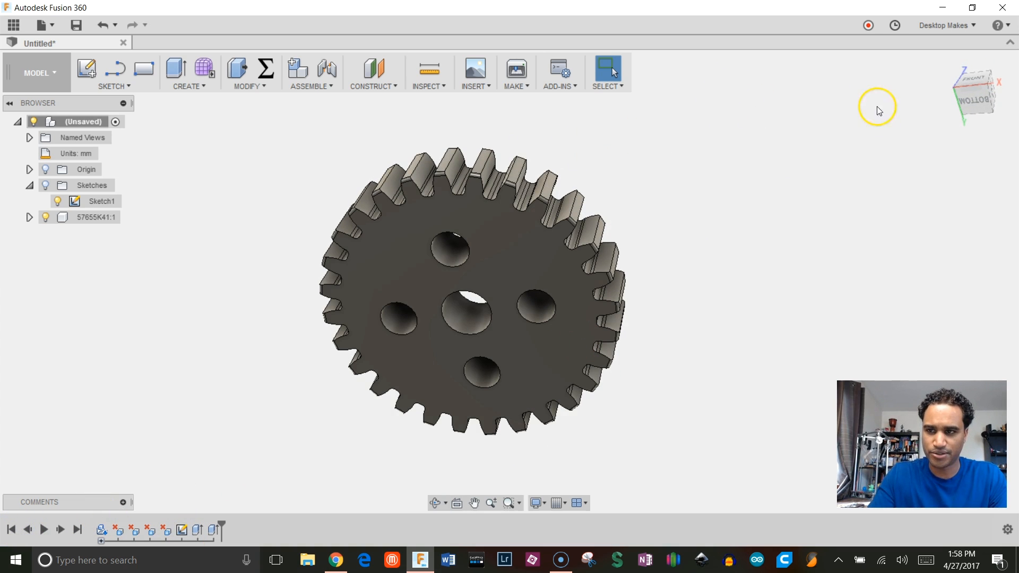
Move/Copy the gear body with Create Copy, offsetting it 22.74 mm along X
{"action": "left_click", "coordinate": [949, 66]}
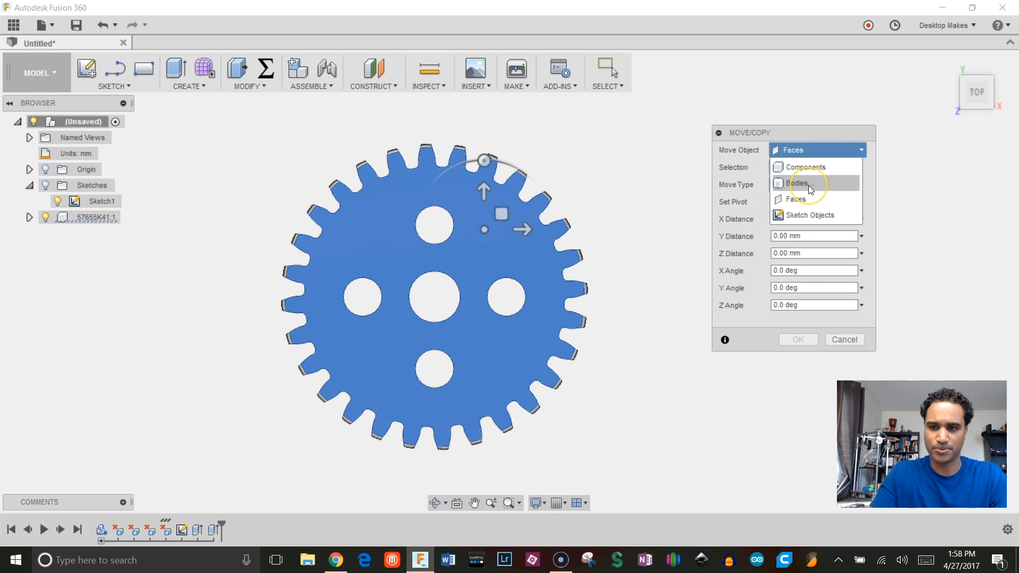
{"action": "left_click", "coordinate": [796, 184]}
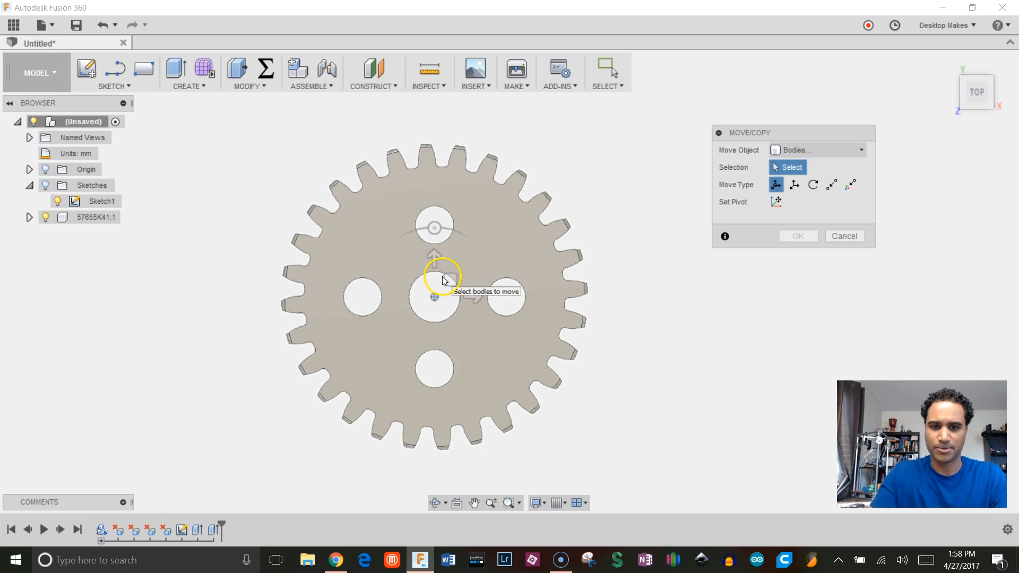
{"action": "left_click", "coordinate": [422, 293]}
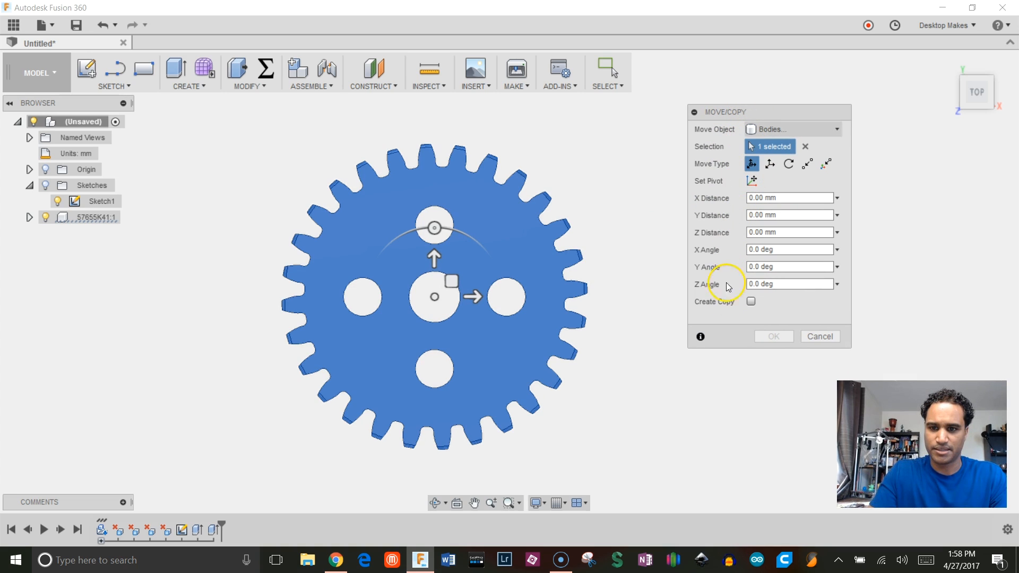
{"action": "left_click", "coordinate": [750, 301]}
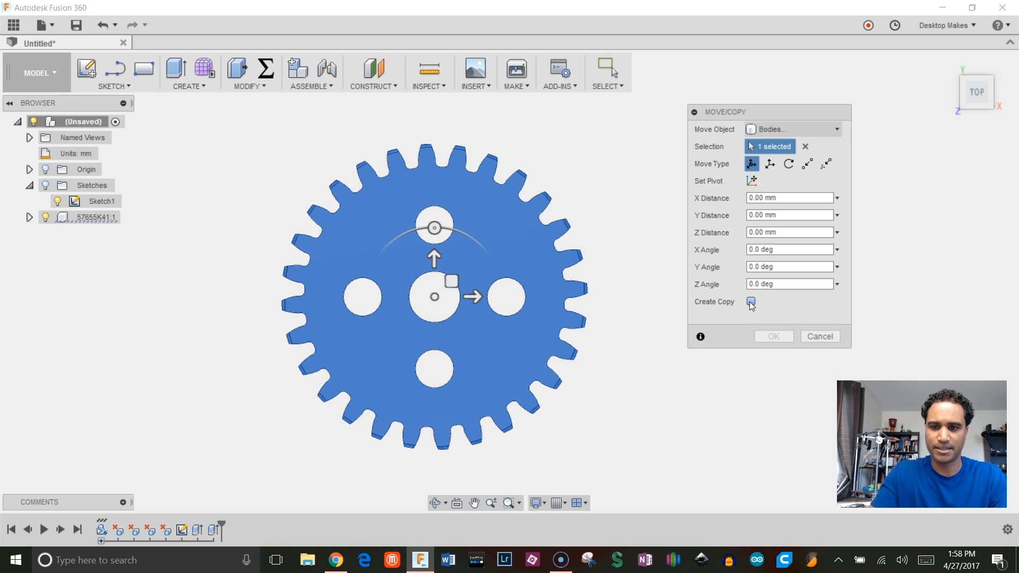
{"action": "left_click_drag", "start_coordinate": [472, 296], "coordinate": [520, 297]}
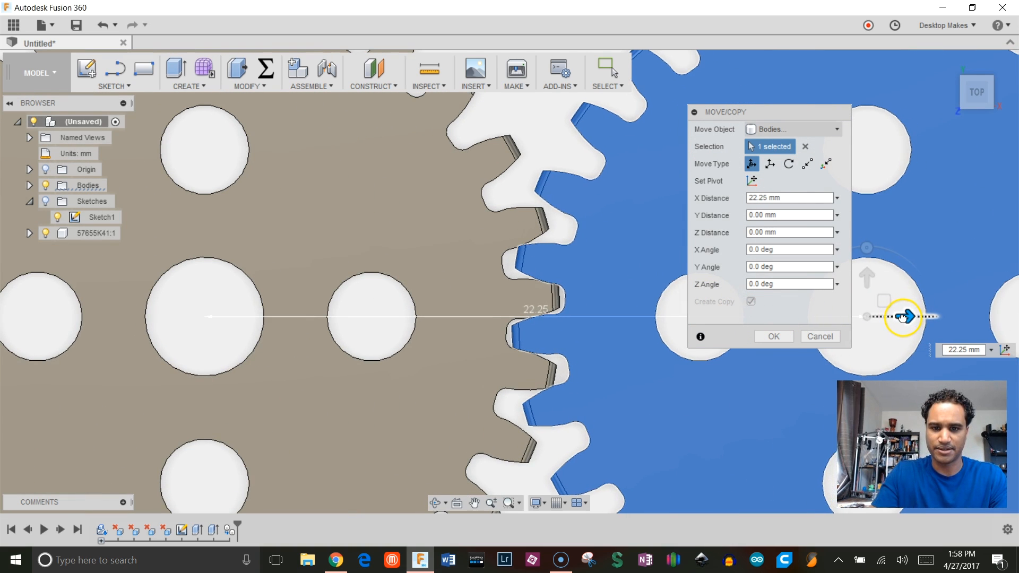
{"action": "left_click_drag", "start_coordinate": [903, 318], "coordinate": [884, 318]}
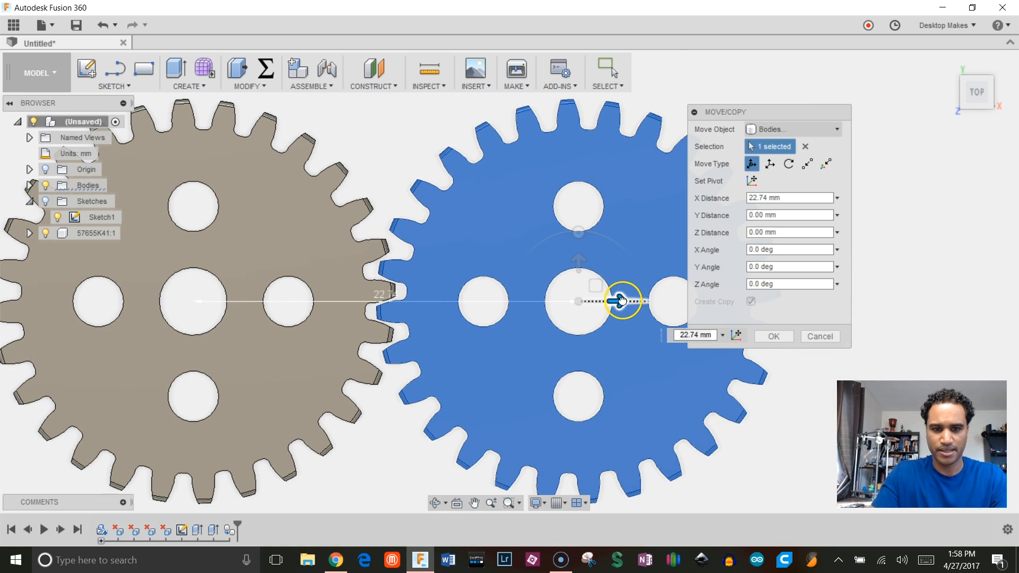
{"action": "left_click", "coordinate": [772, 336]}
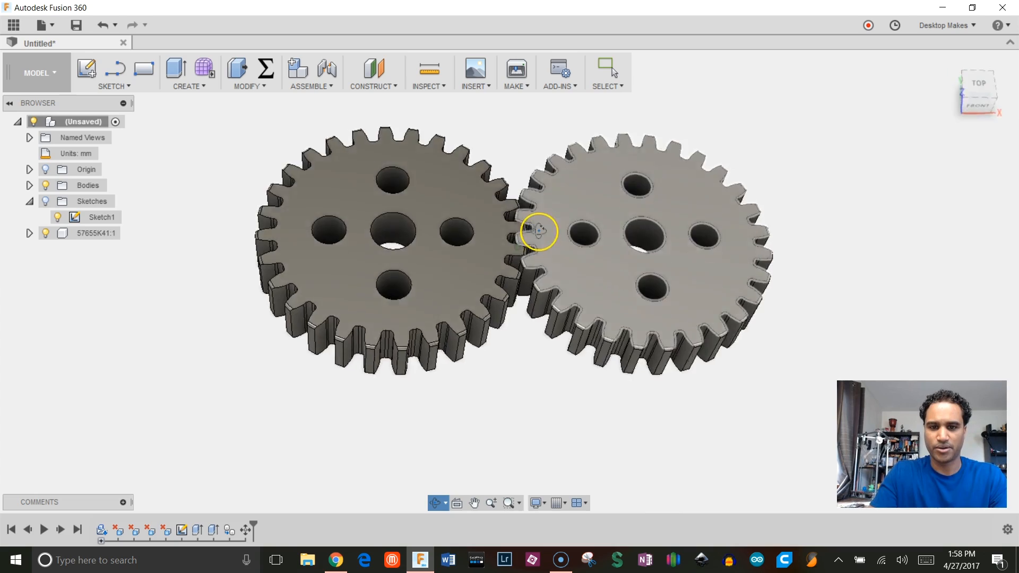
{"action": "left_click_drag", "start_coordinate": [537, 231], "coordinate": [500, 343]}
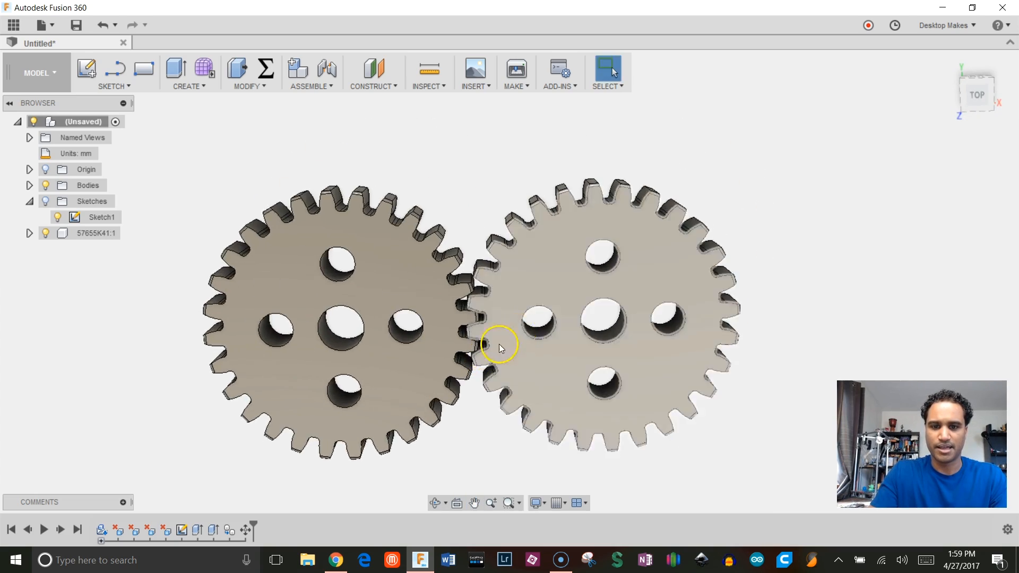
{"action": "left_click_drag", "start_coordinate": [501, 348], "coordinate": [520, 306]}
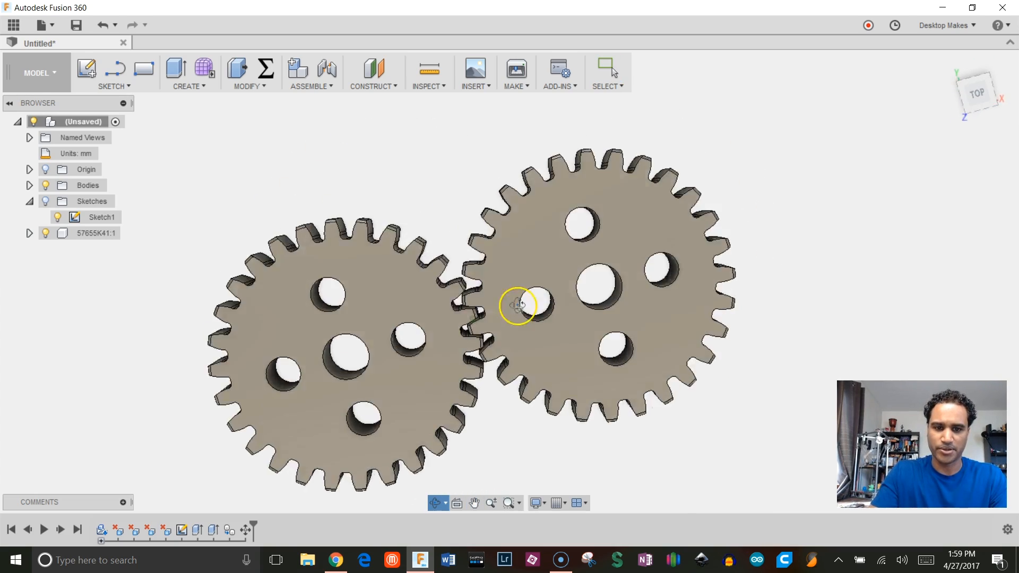